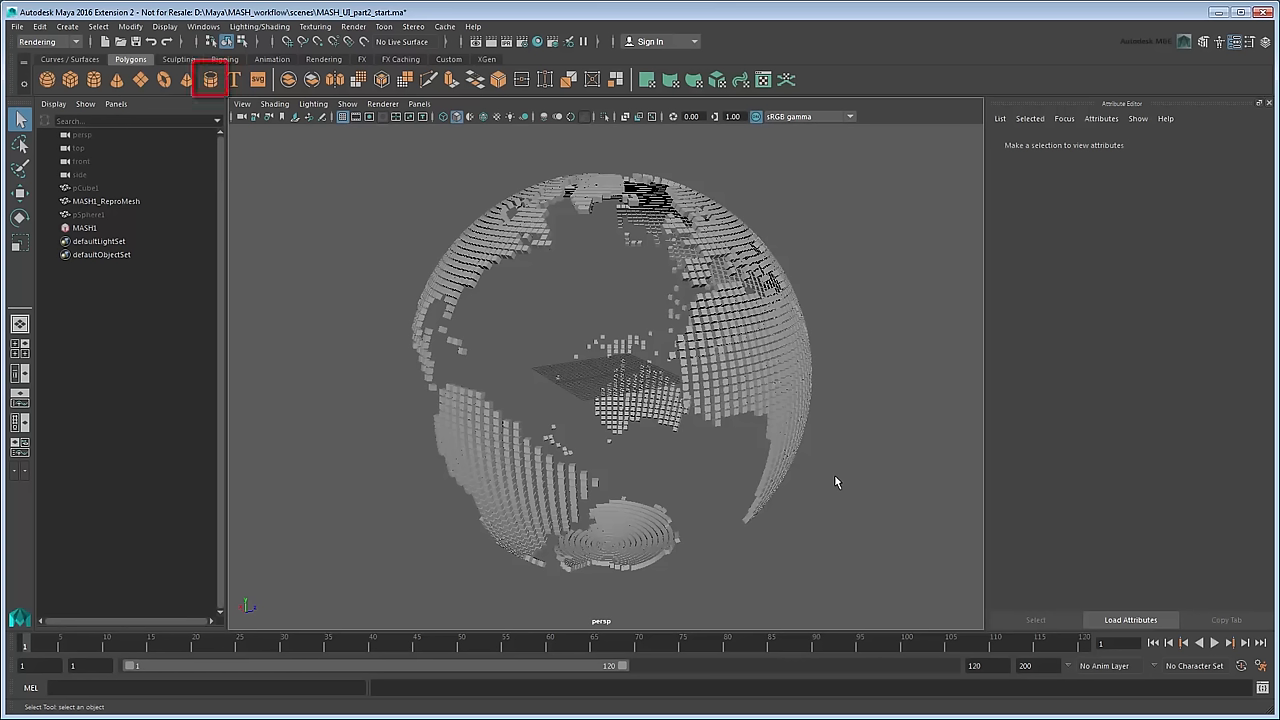
- Create a polygon pipe with 6 axis subdivisions and thickness 0.750 as the bolt
left_click(210, 79)
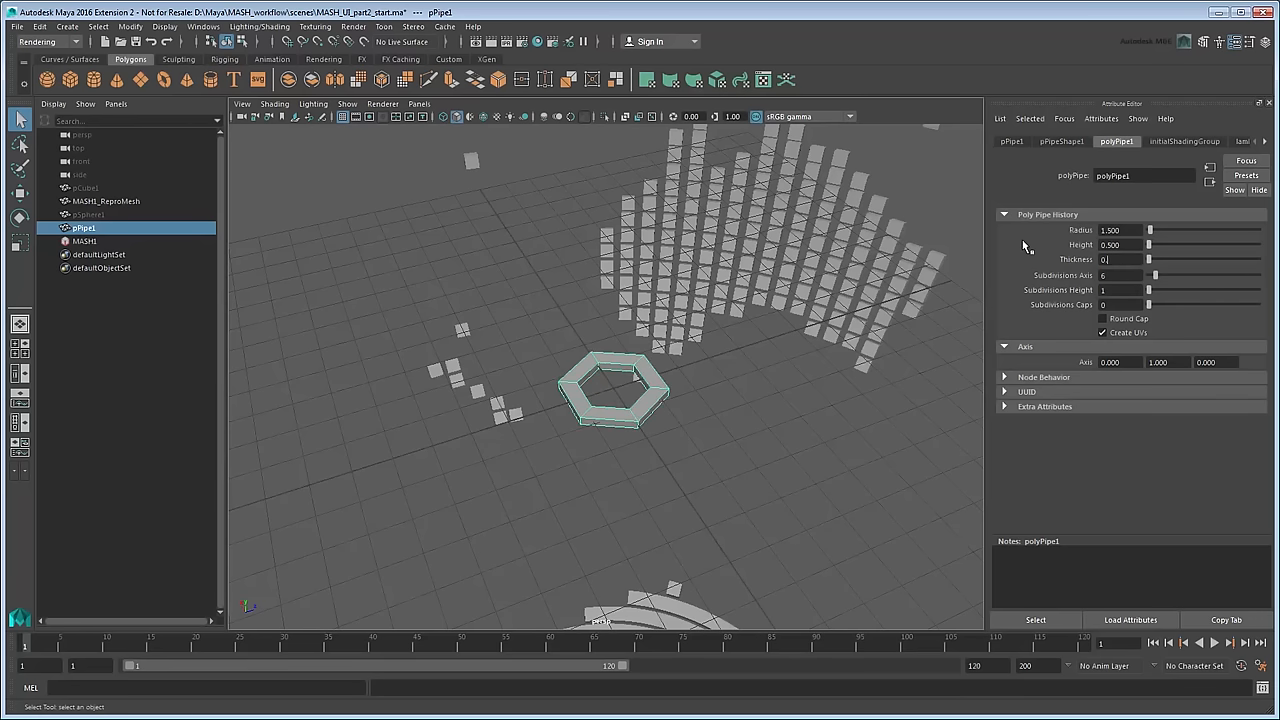
type("0.750")
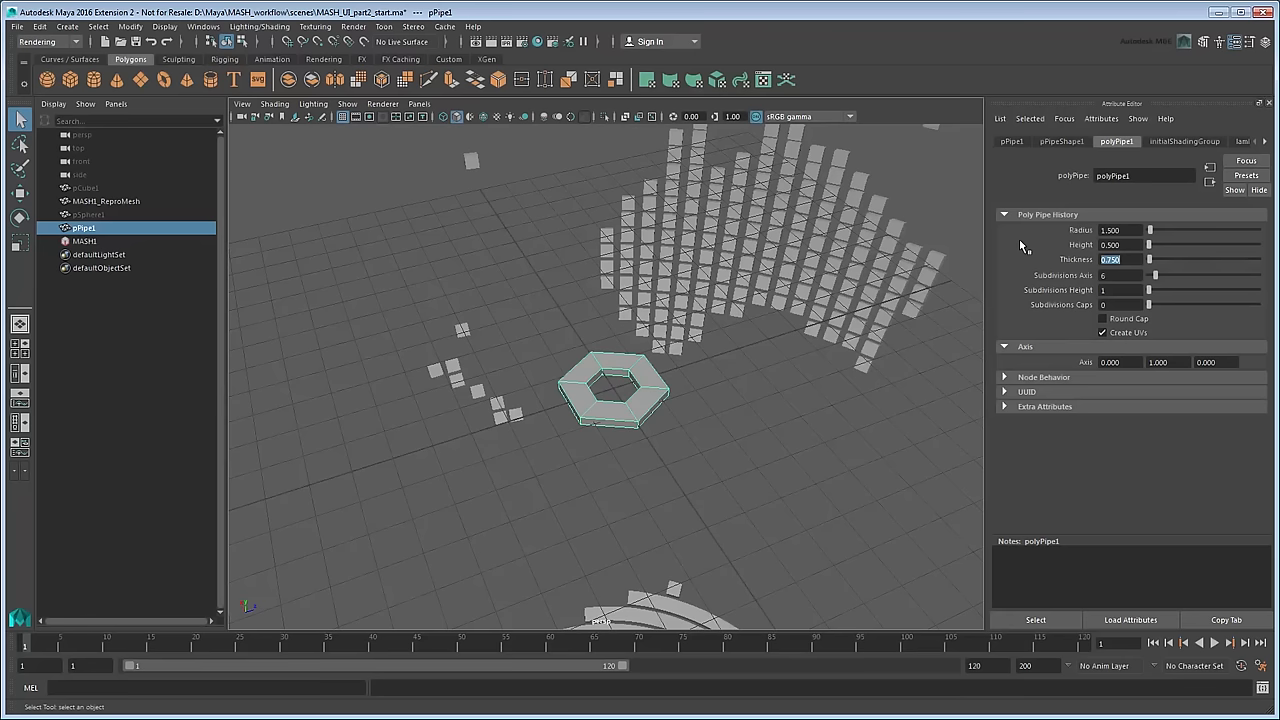
- Build a new MASH network from the selected hexagonal pipe via the Create menu
left_click(67, 26)
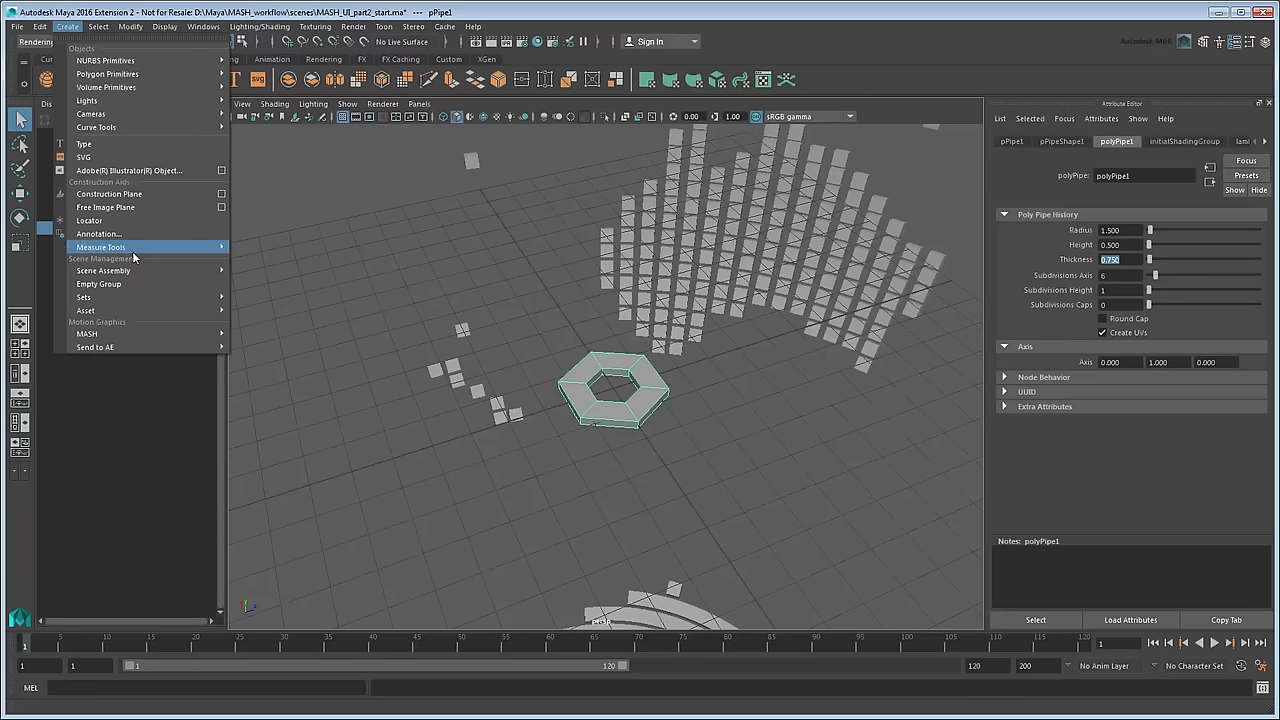
mouse_move(86, 333)
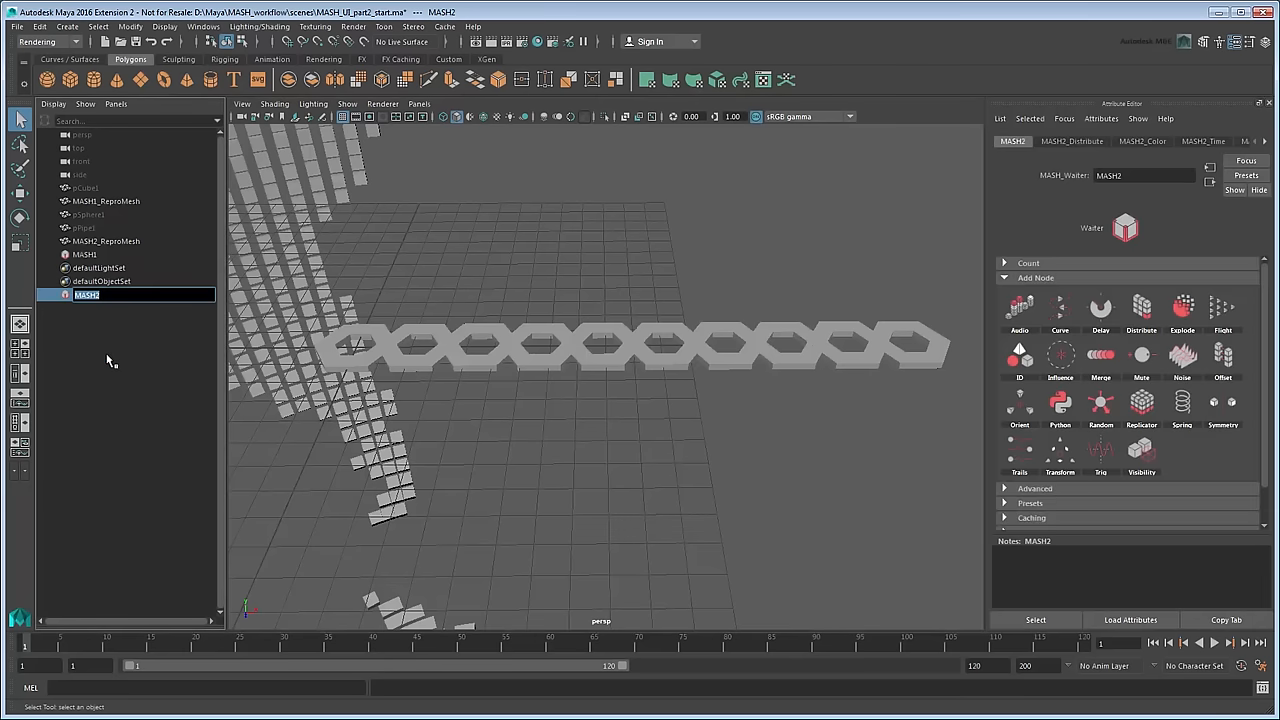
- Rename Outliner items to MASH_bolts, its ReproMesh, earth_Sphere, pixel_Cube and bolt
type("MASH_bolts")
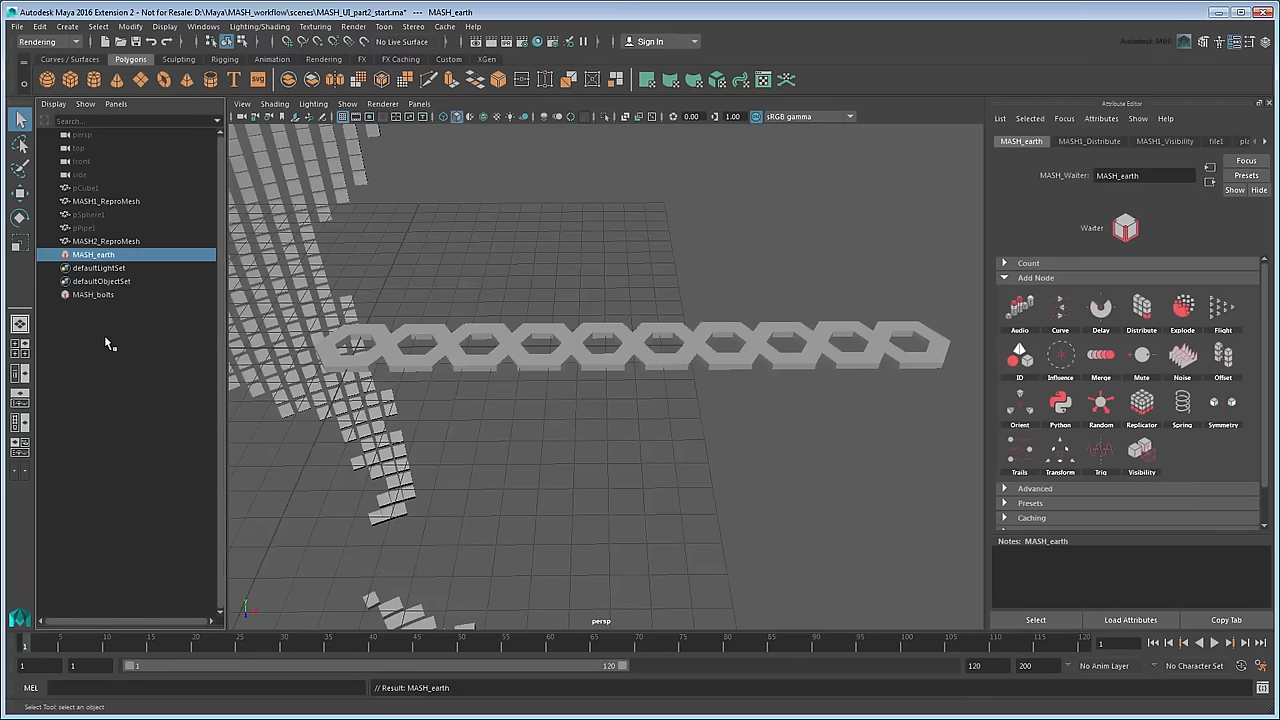
left_click(106, 241)
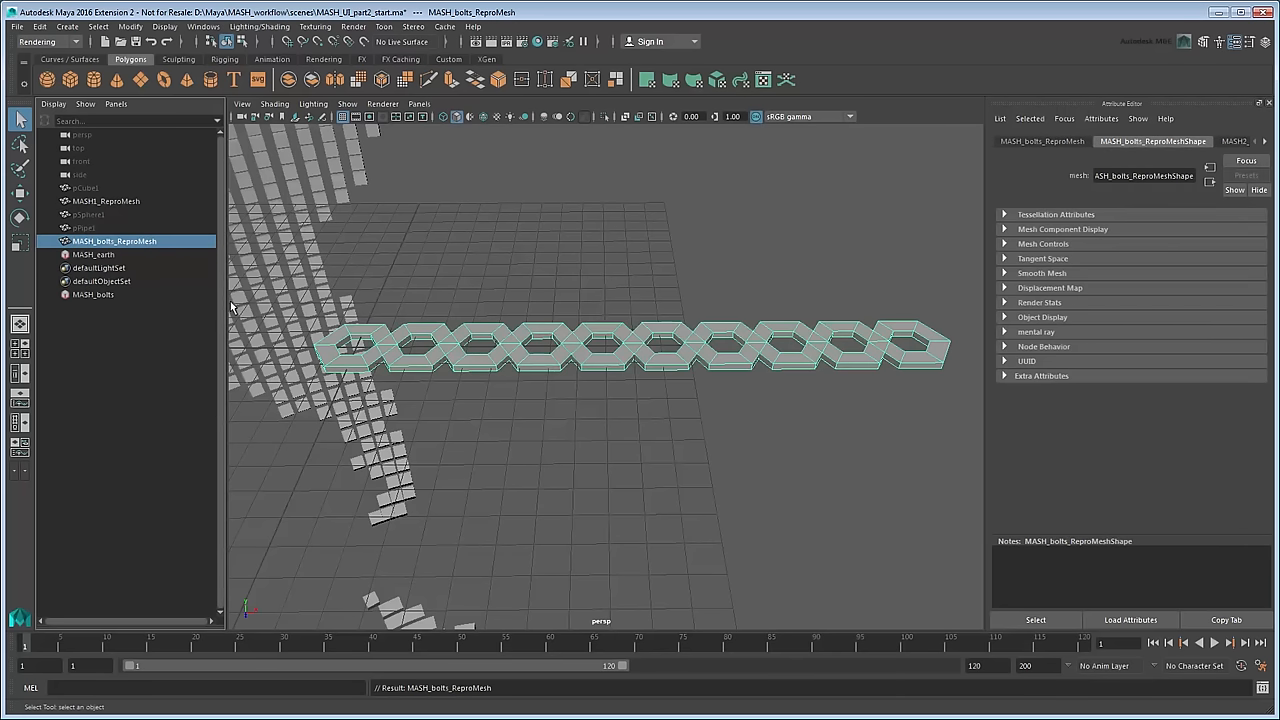
left_click(106, 201)
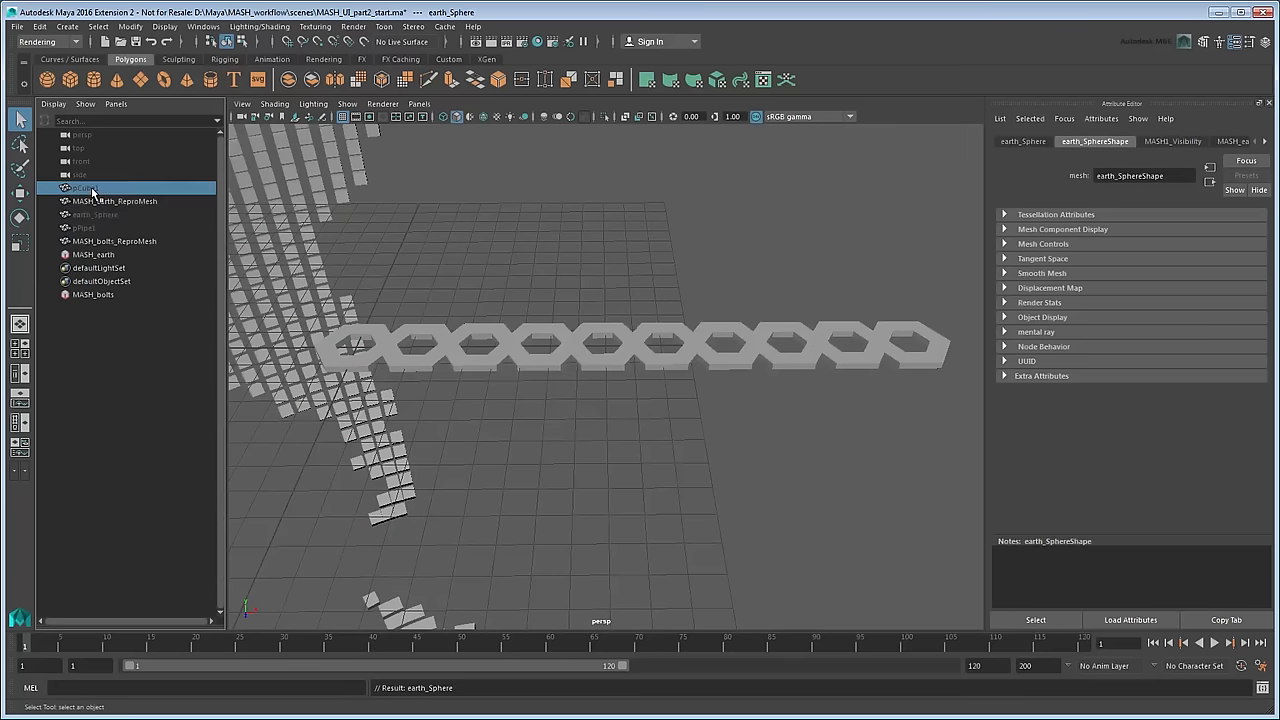
left_click(90, 188)
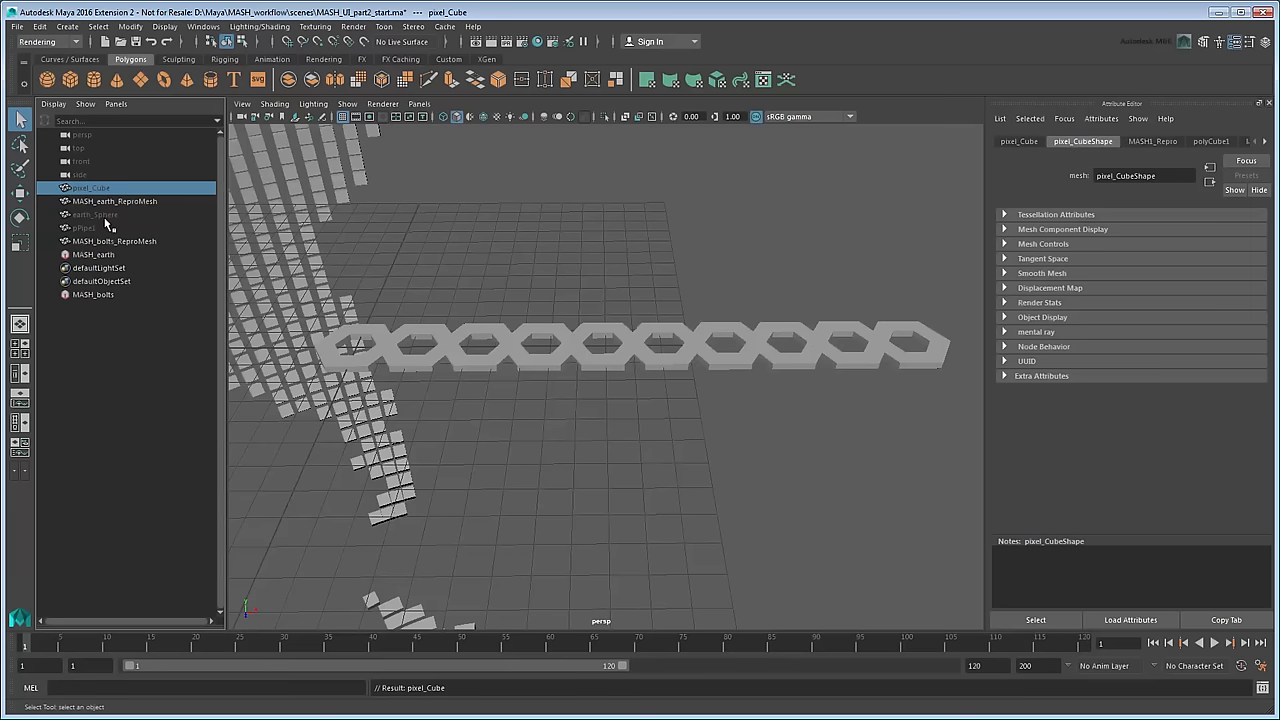
left_click(85, 227)
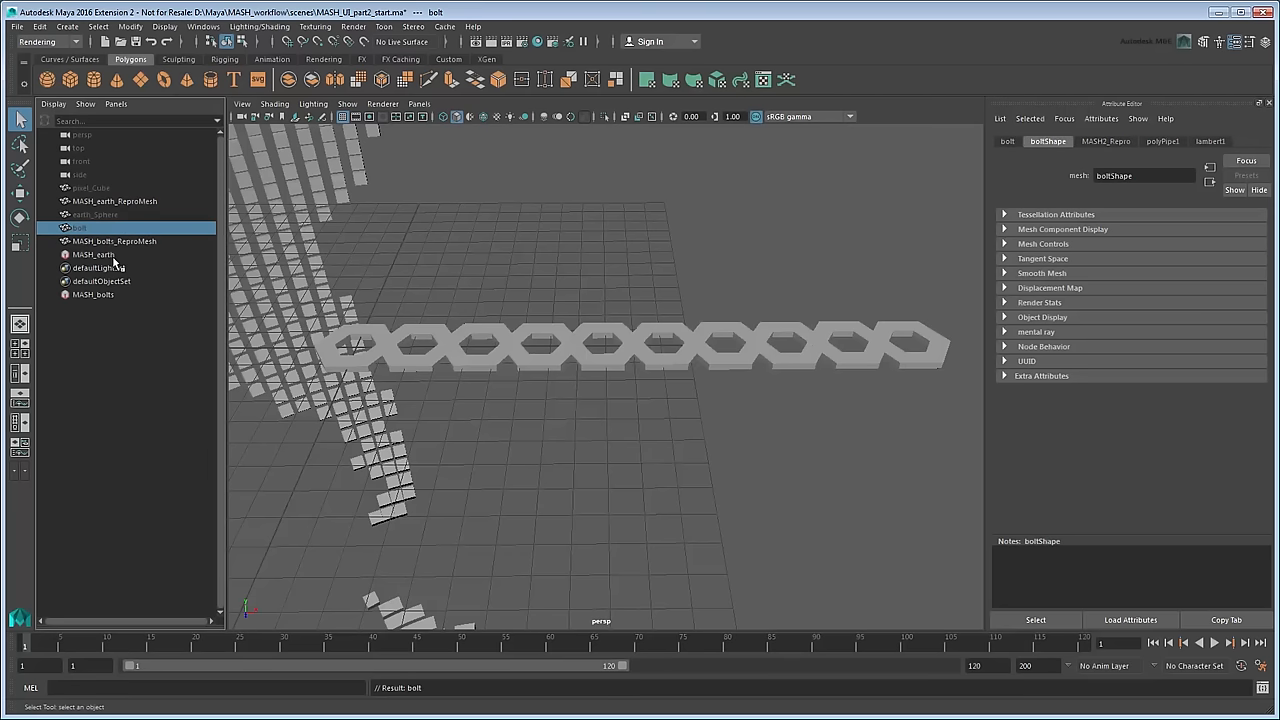
left_click(93, 294)
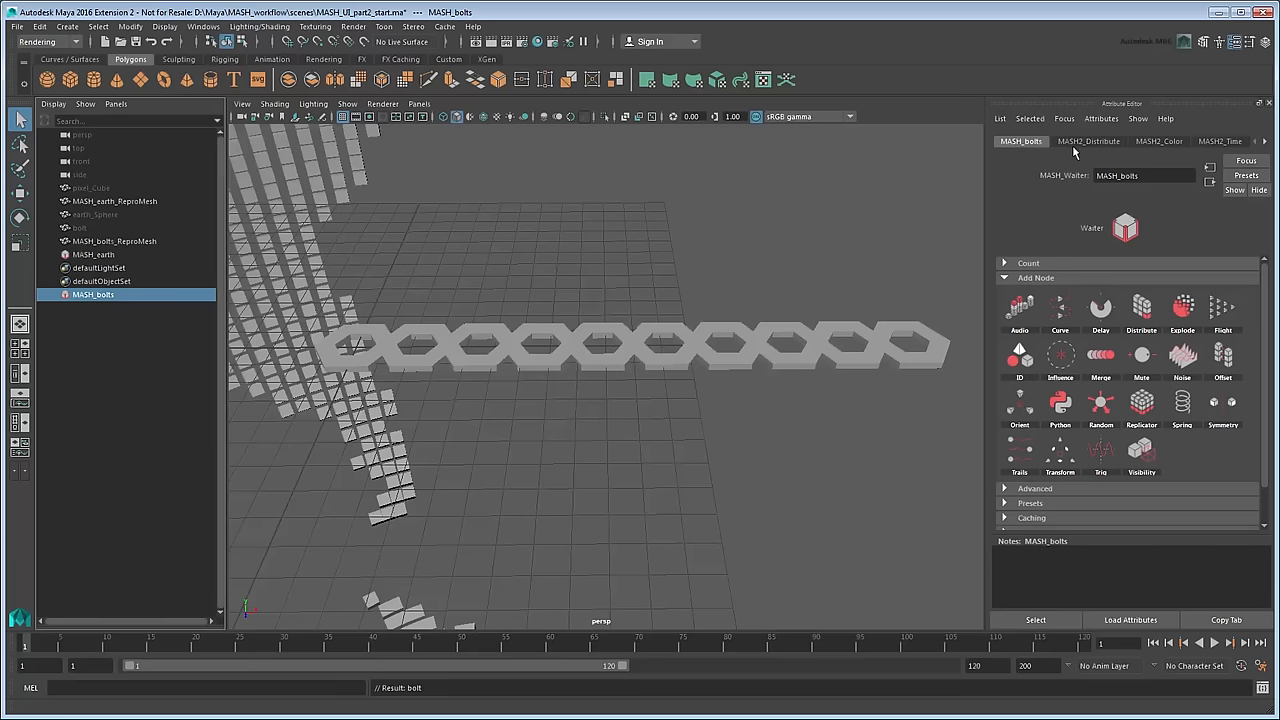
- Scatter 50 bolts over earth_SphereShape as a mesh distribution with push along normal 4
left_click(1088, 141)
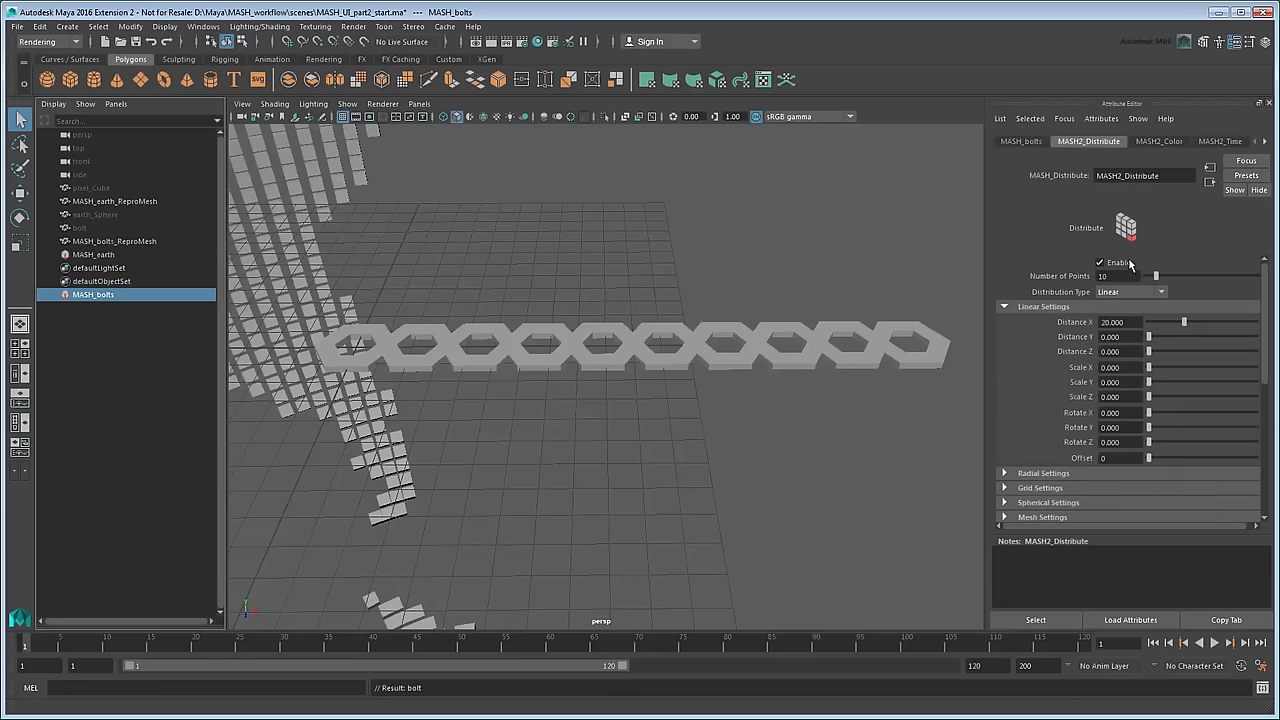
left_click(1130, 291)
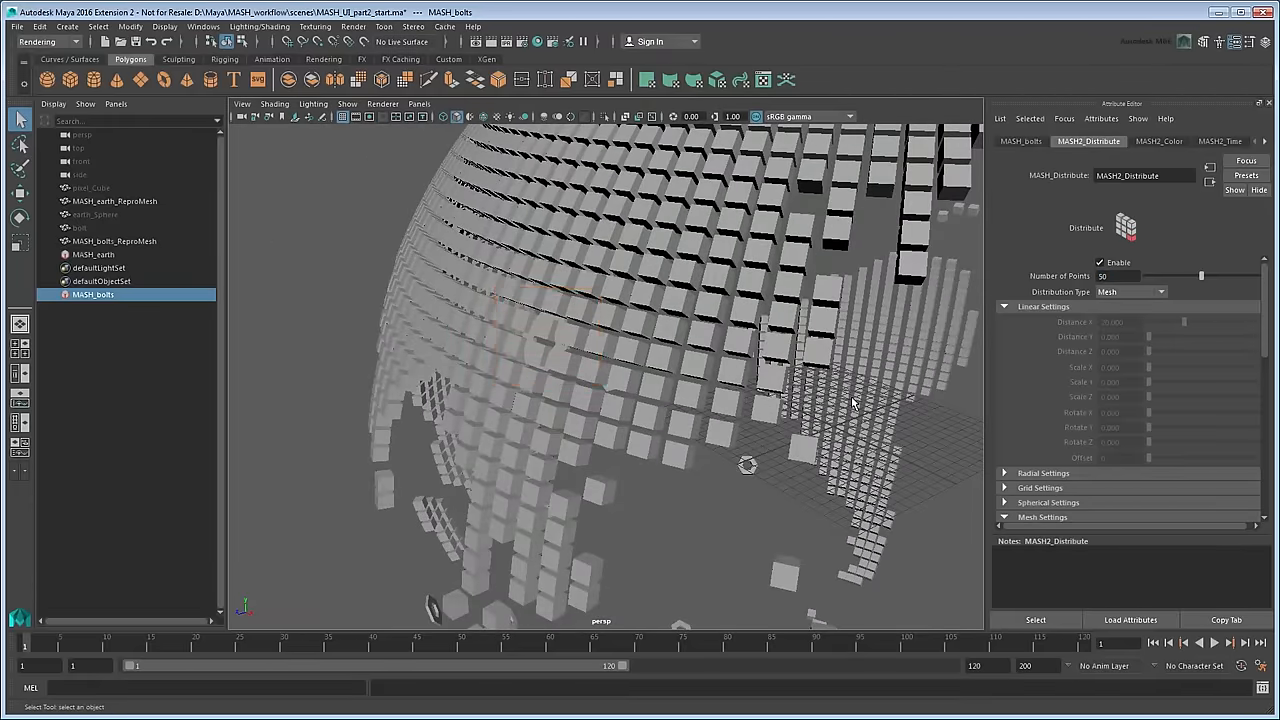
left_click(1042, 517)
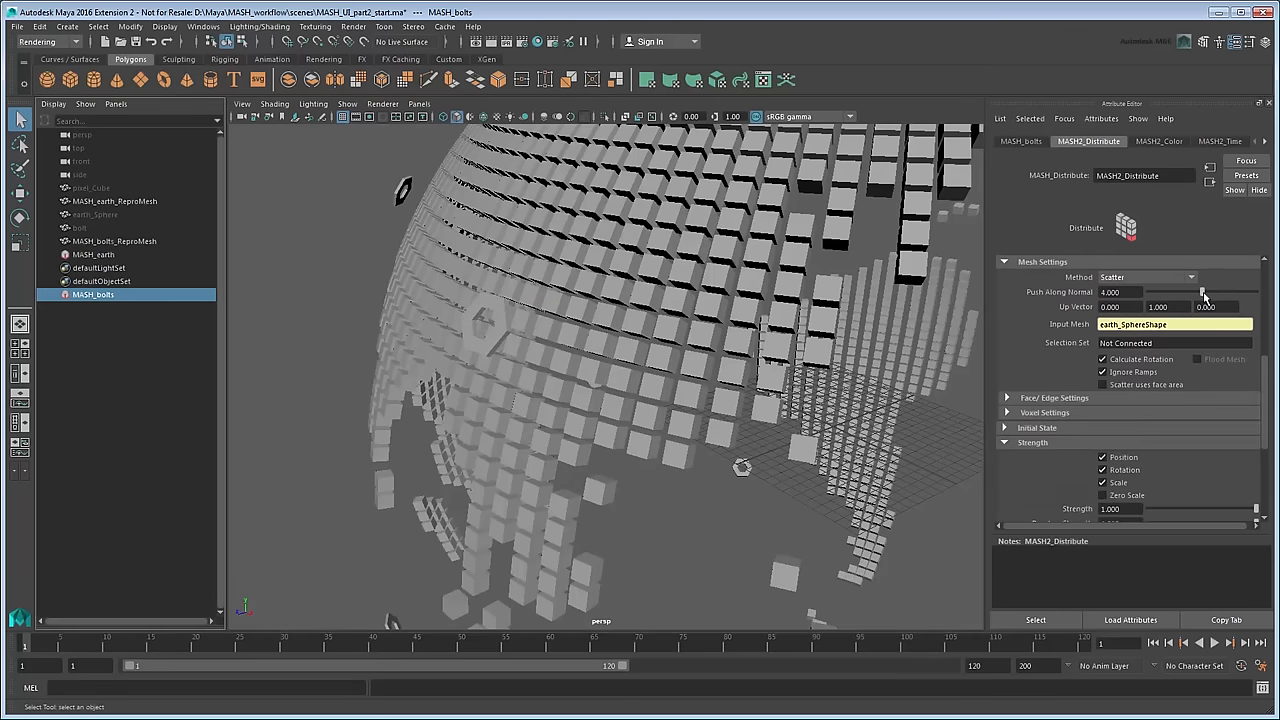
left_click_drag(1205, 291, 1200, 291)
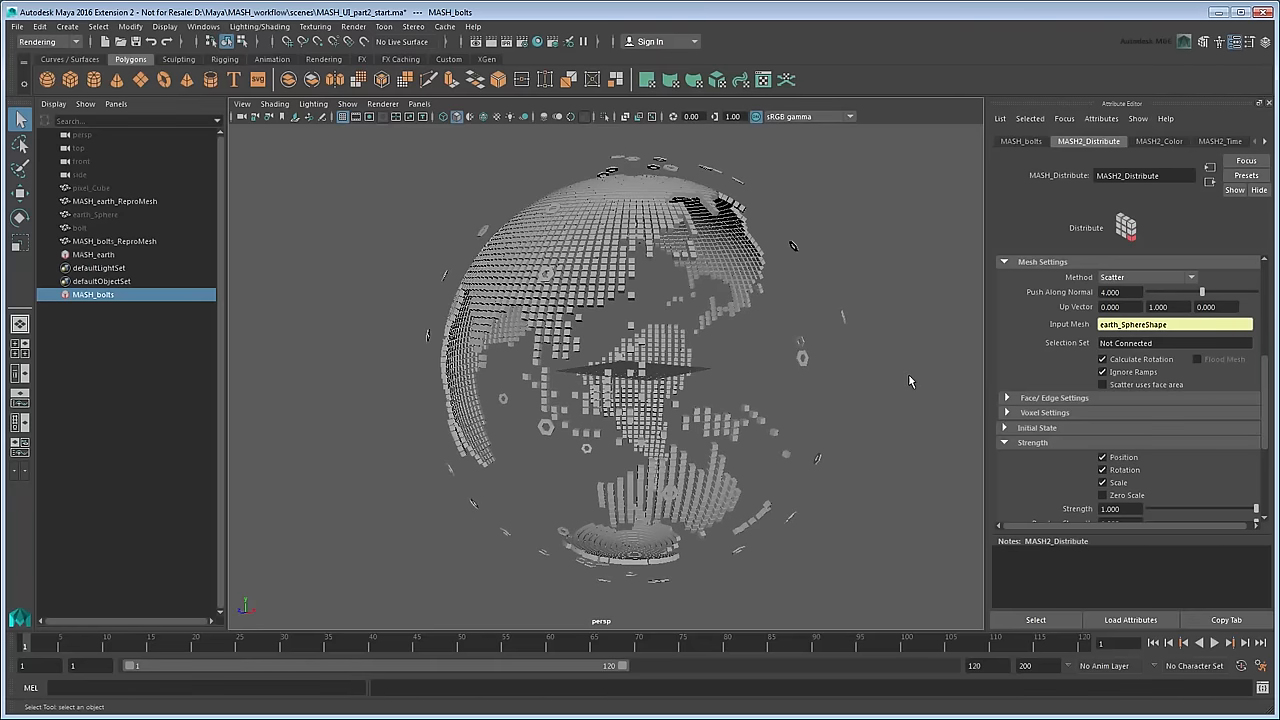
mouse_move(1248, 391)
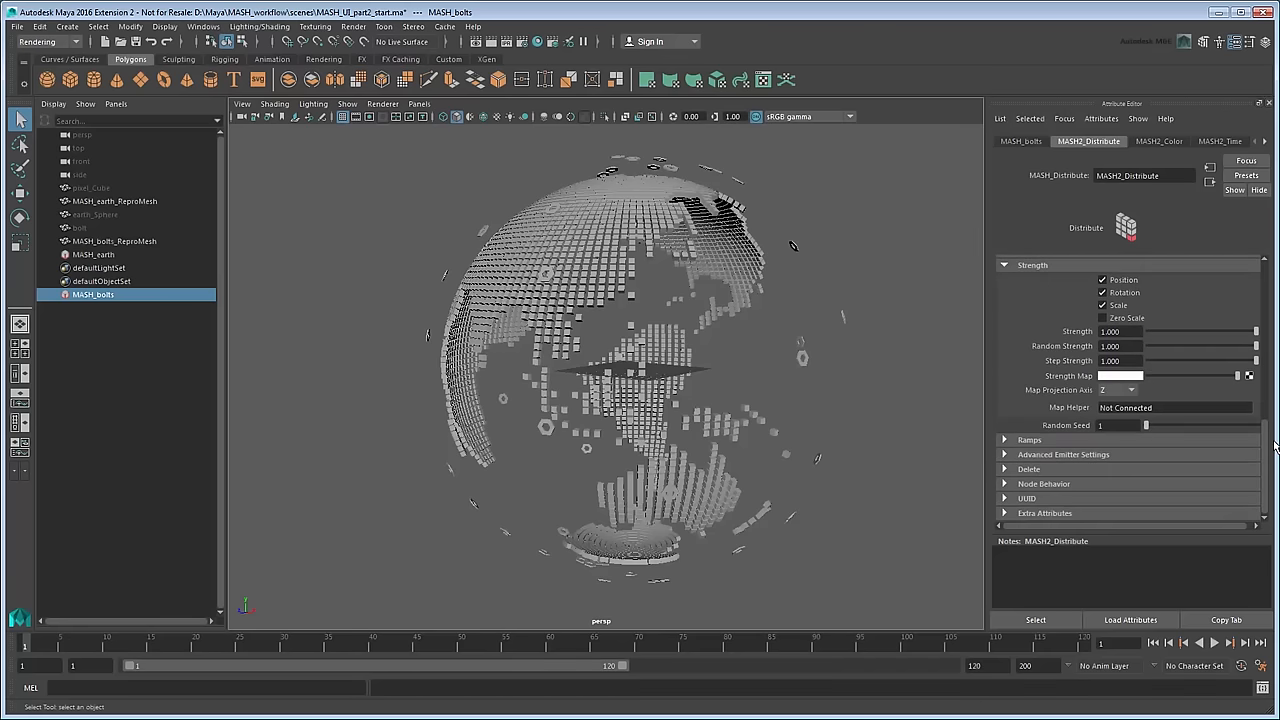
mouse_move(1270, 438)
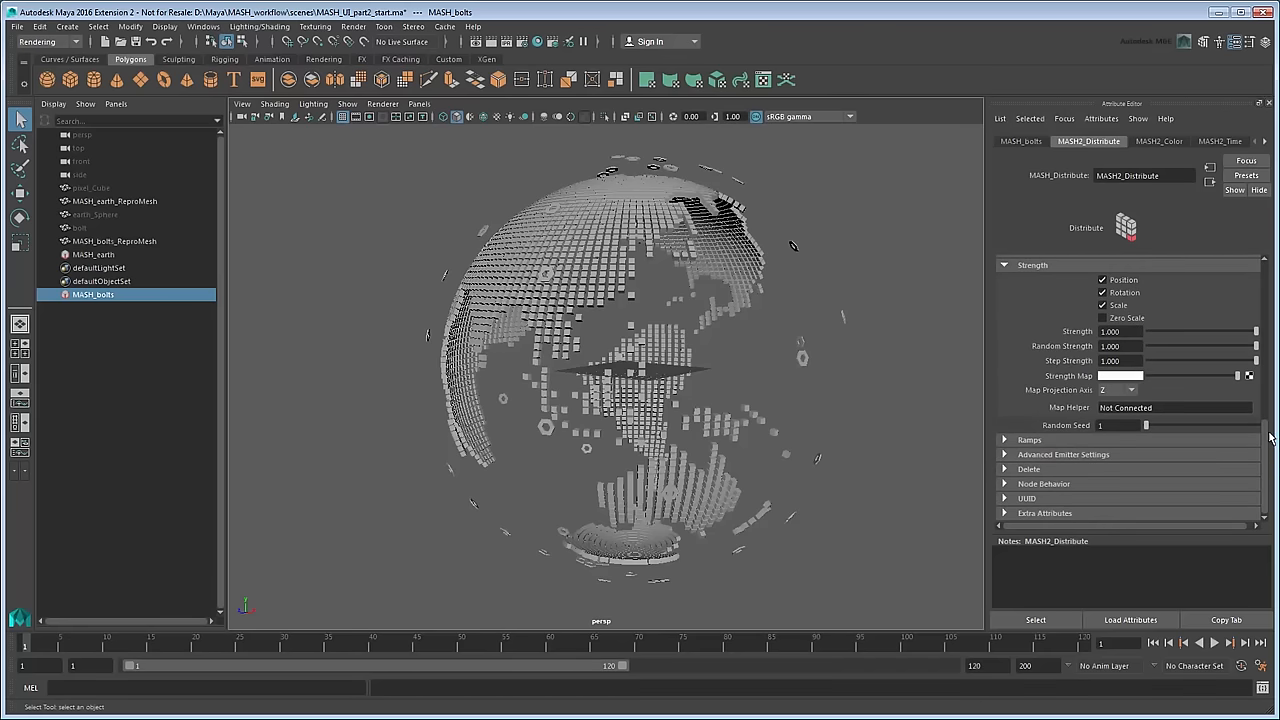
mouse_move(1258, 353)
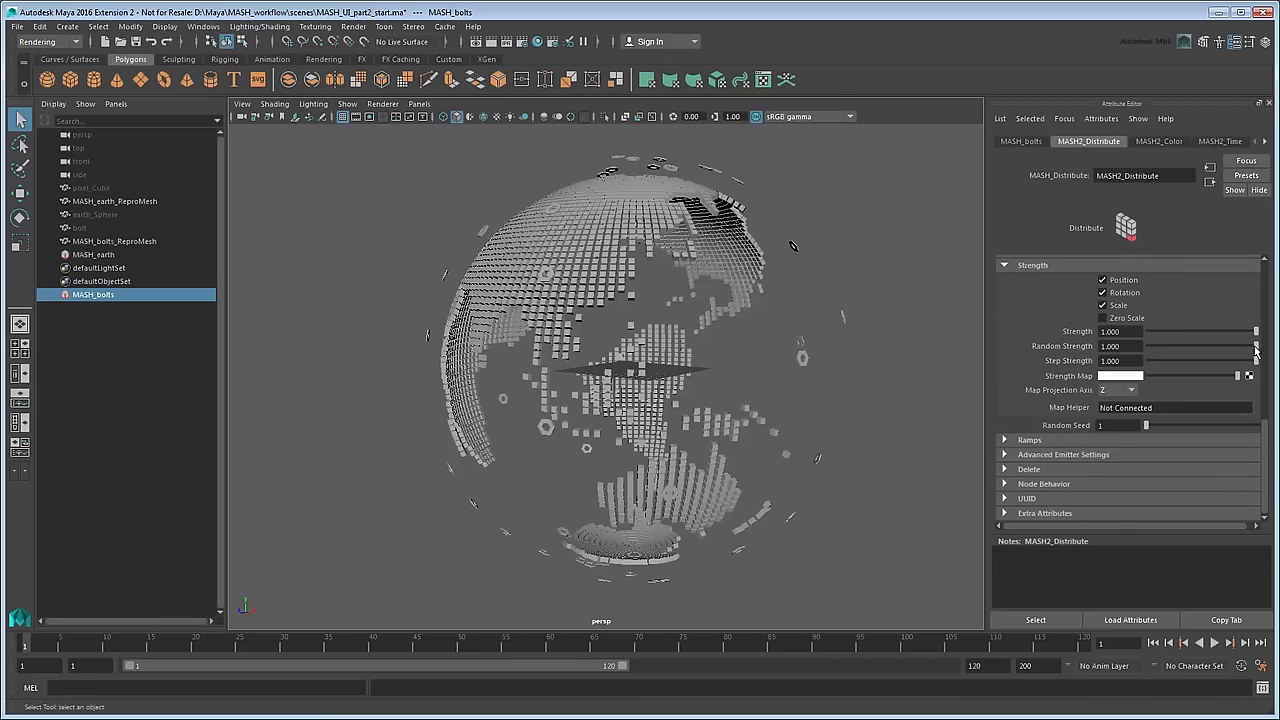
- Set the bolt scatter's random strength to 0.981 and random seed to 12
left_click_drag(1255, 346, 1253, 346)
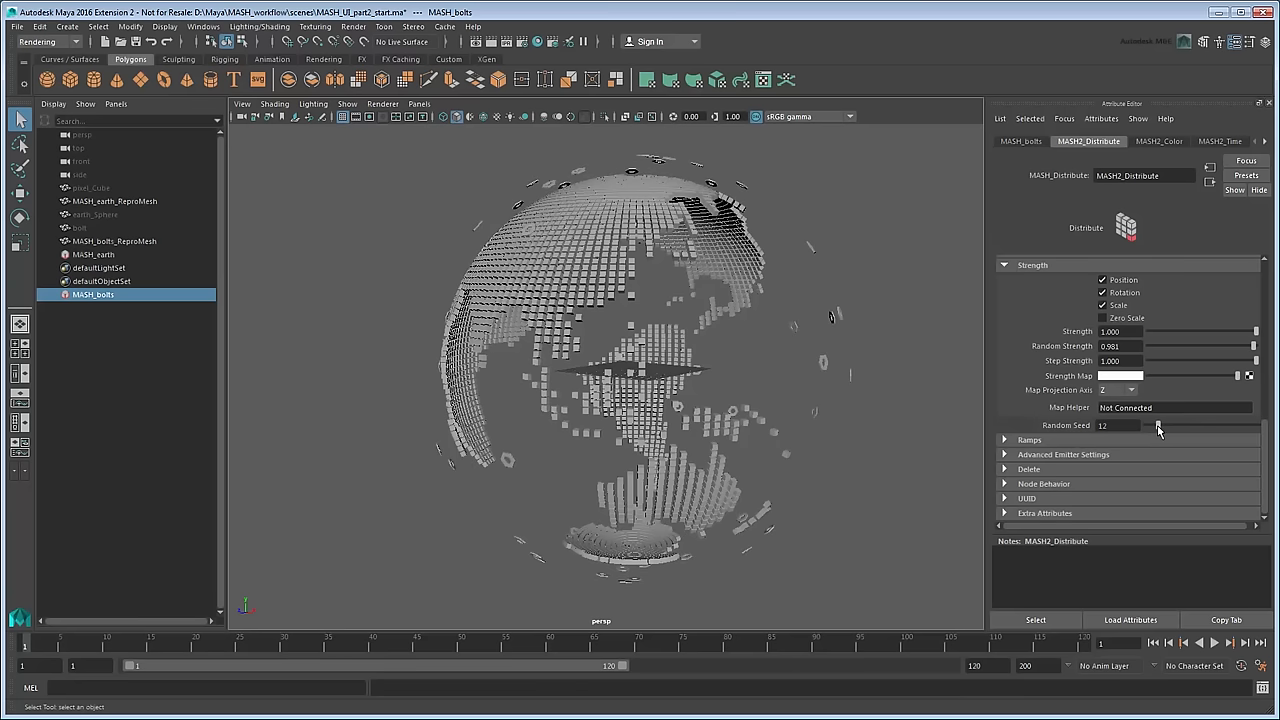
left_click_drag(1155, 425, 1160, 425)
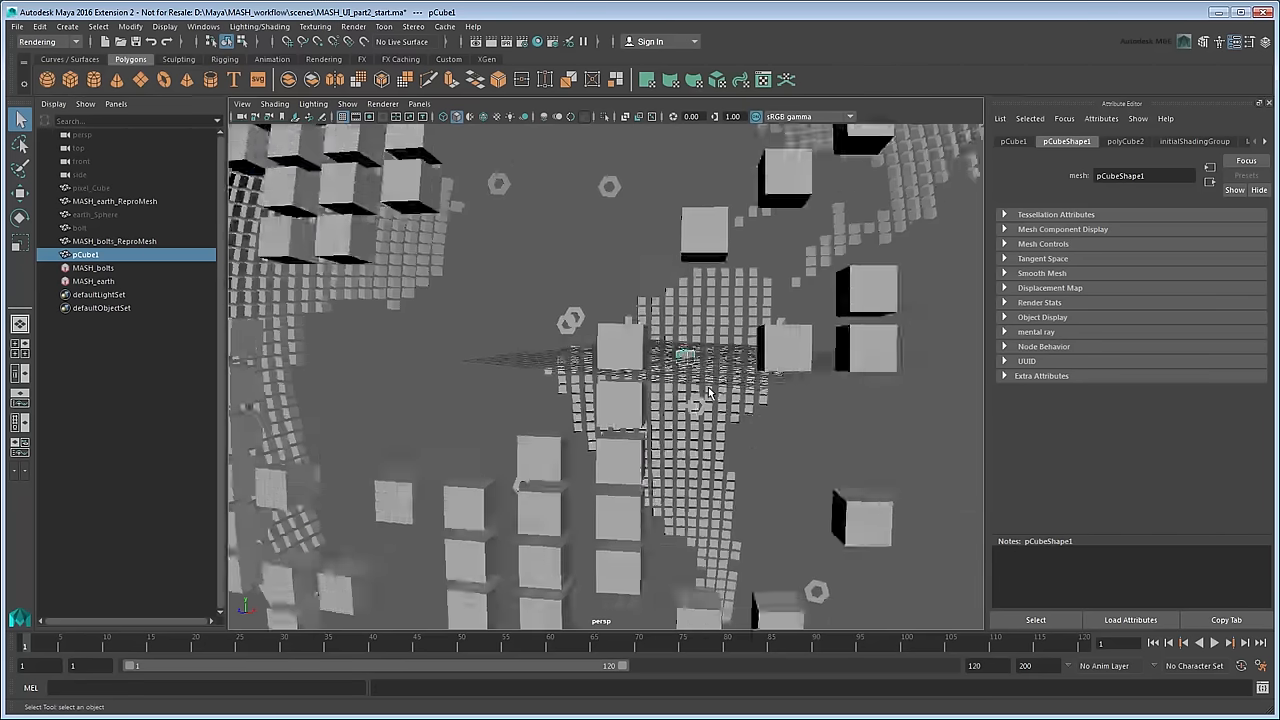
- Shrink the new polygon cube to size 0.5 for the plexus network
left_click_drag(700, 400, 700, 447)
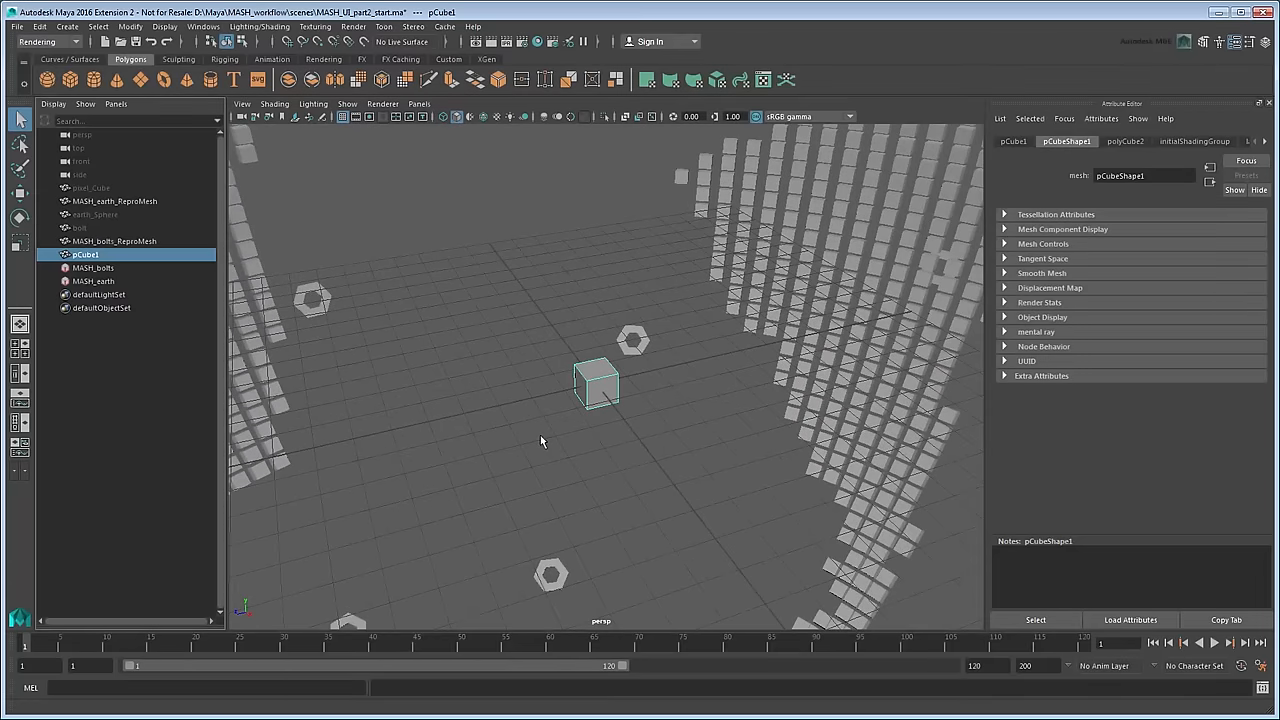
left_click(1124, 141)
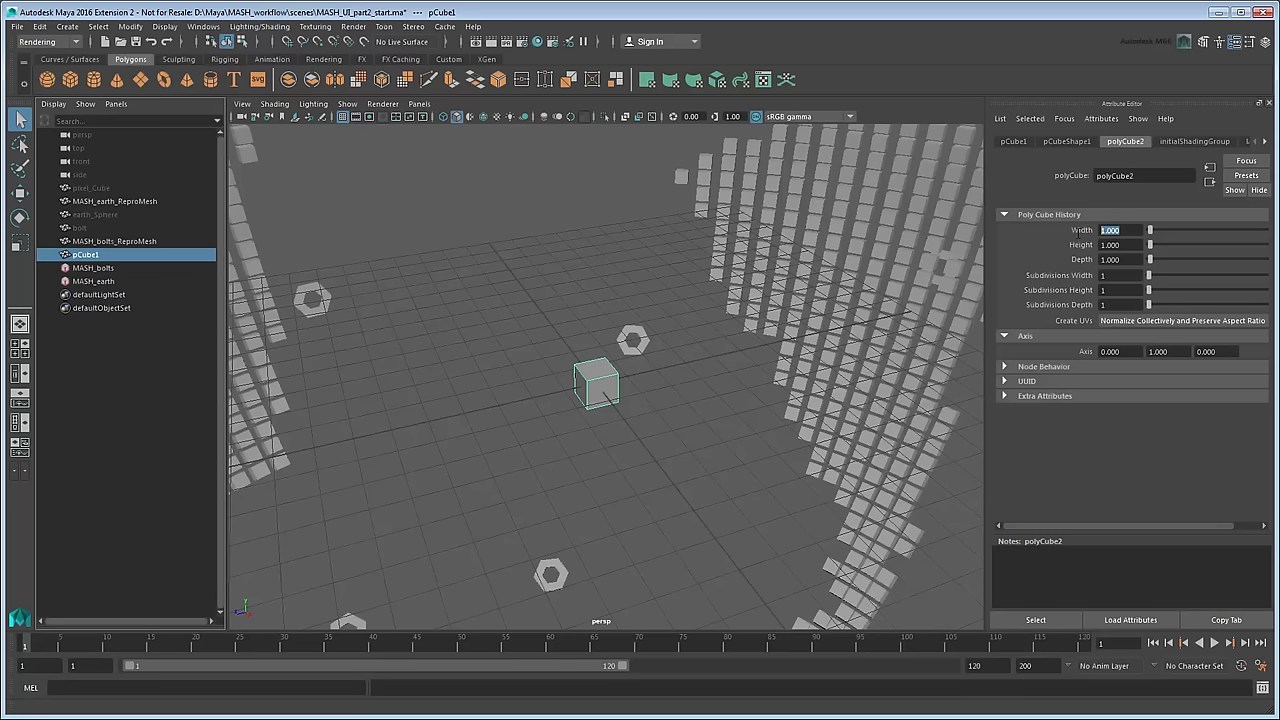
type("0.5")
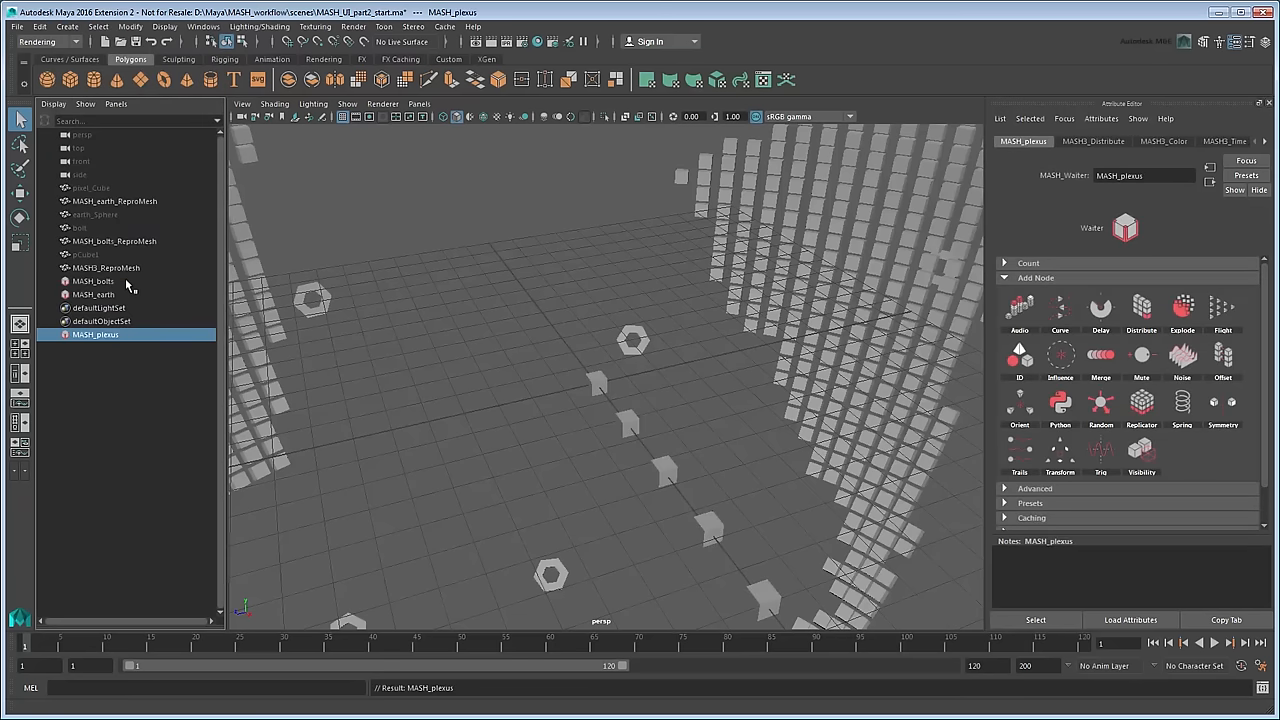
- Rename the plexus ReproMesh and switch MASH3_Distribute to a mesh scatter over earth_SphereShape
left_click(111, 268)
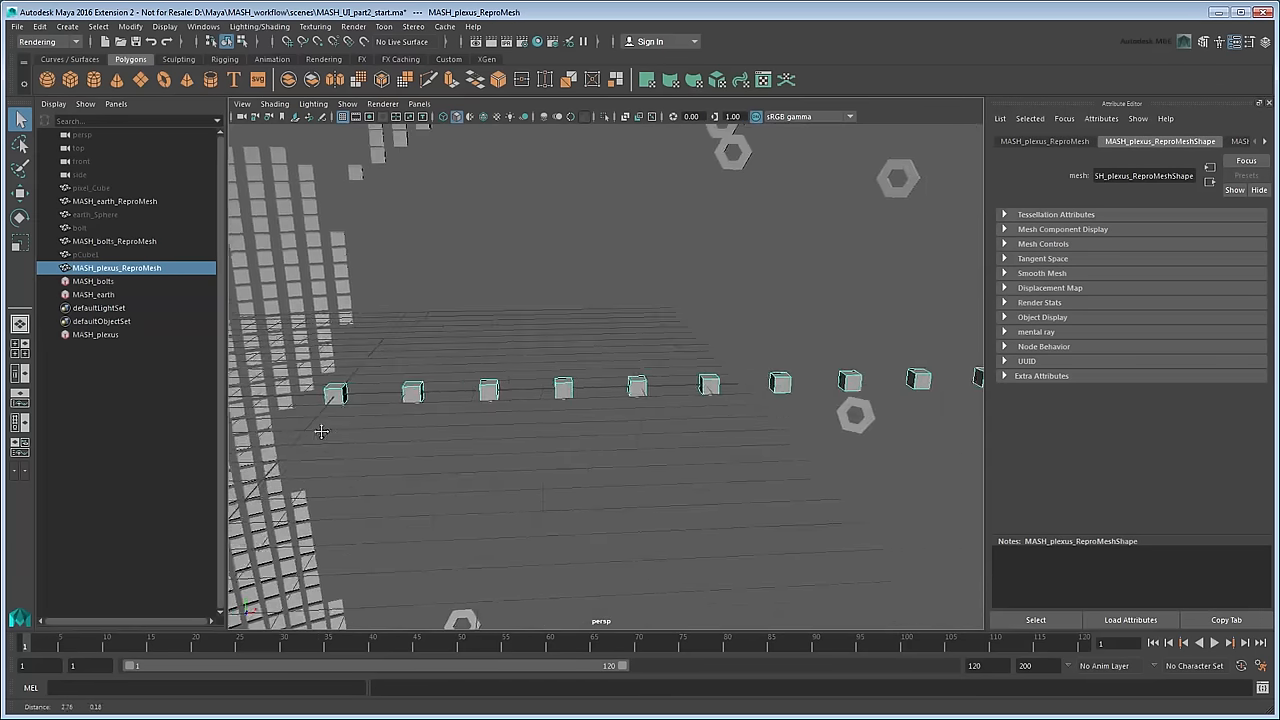
left_click(95, 334)
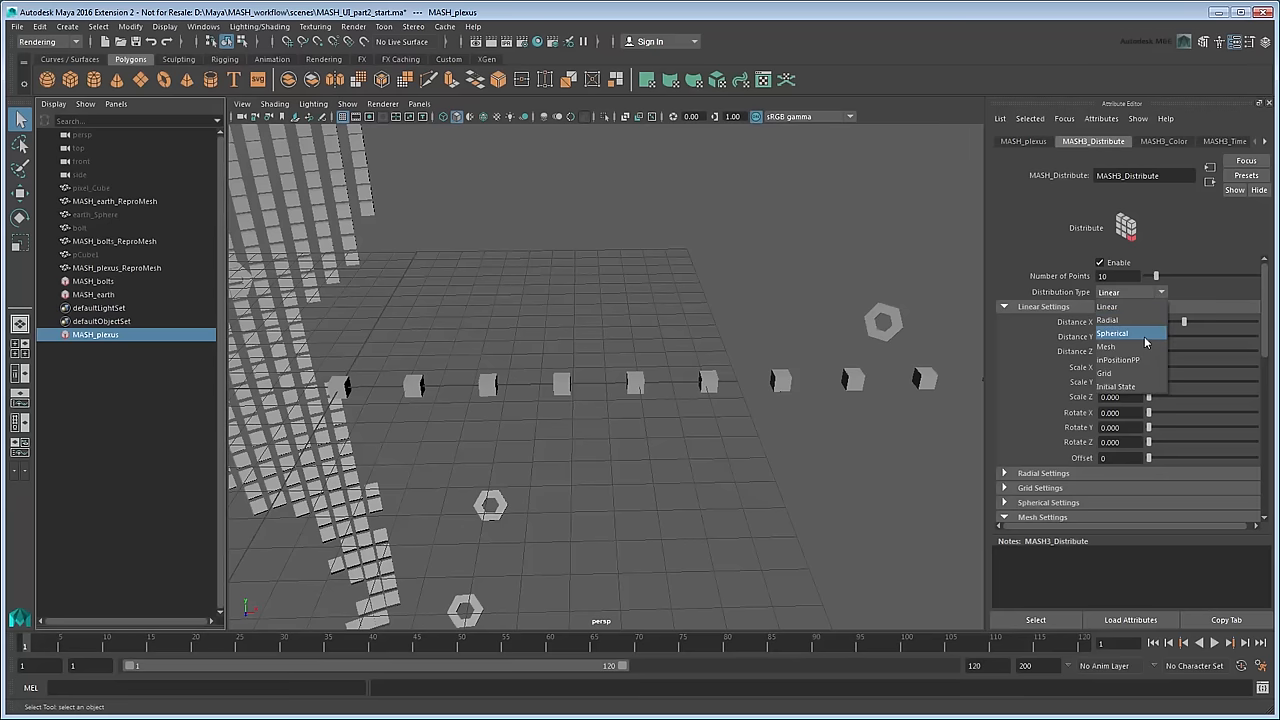
left_click(1106, 347)
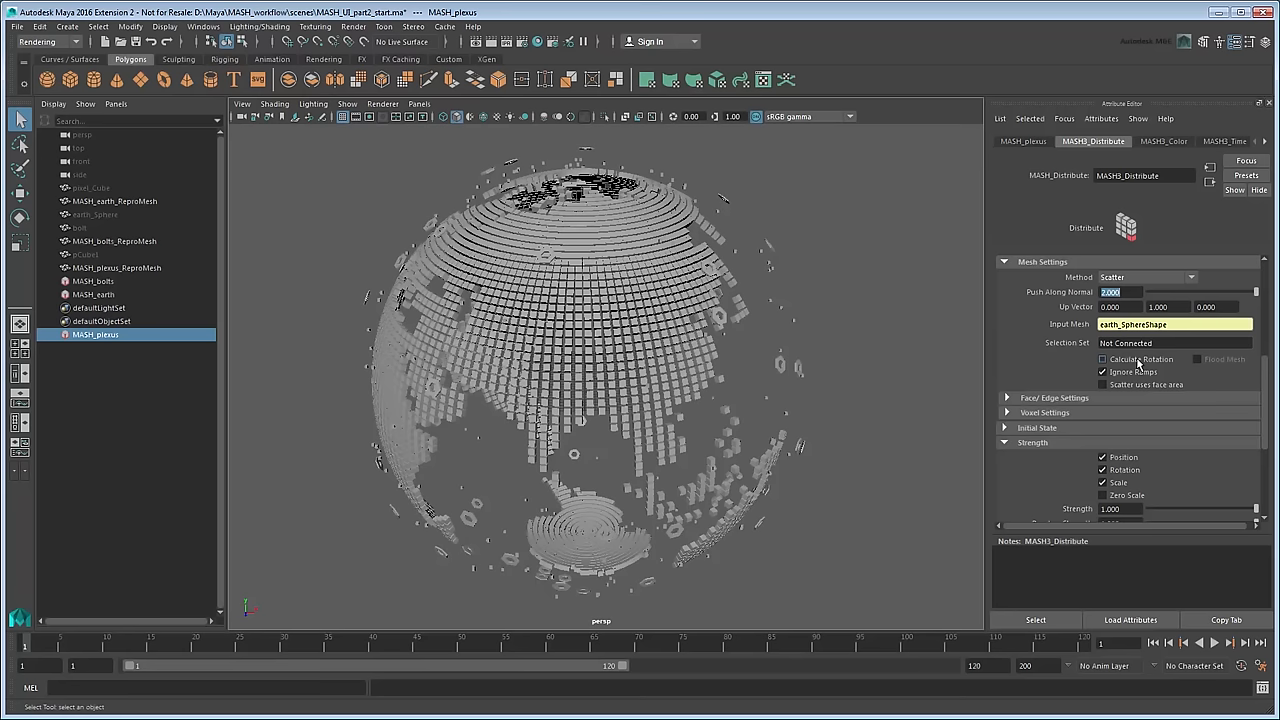
mouse_move(1138, 363)
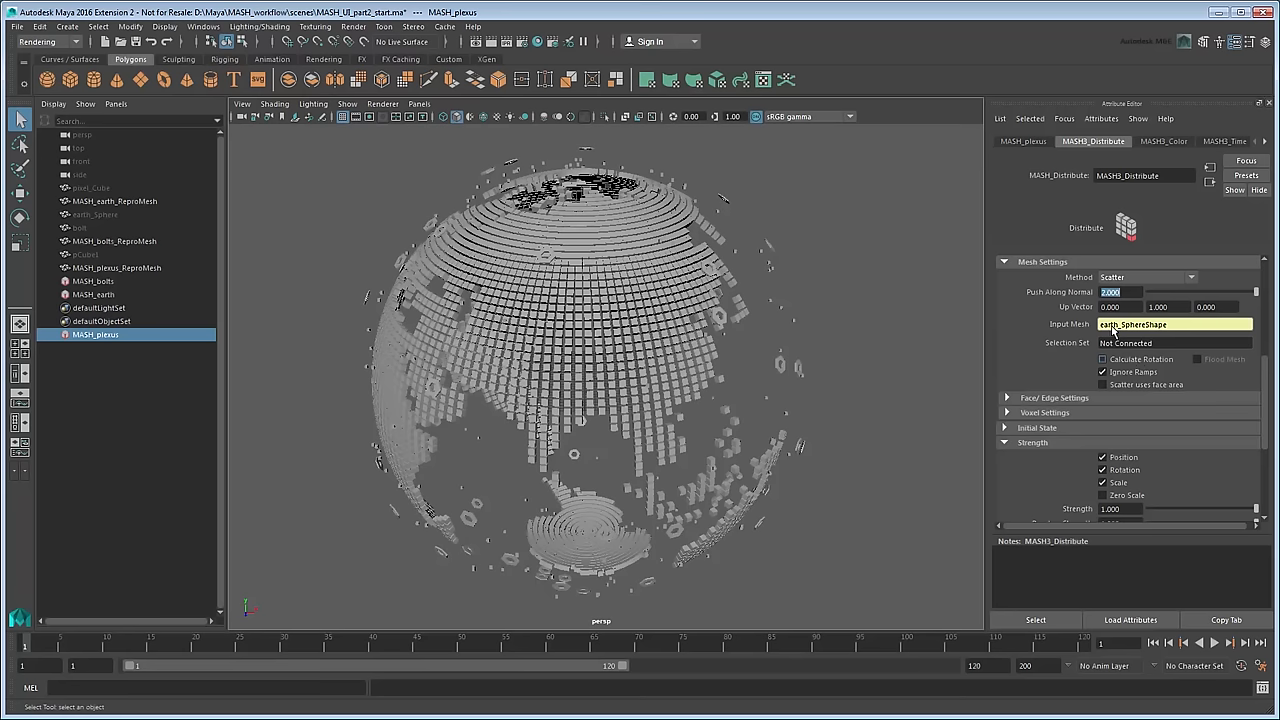
- Add a Trails node in Connect to Nearest mode with trail scale 10, count 3 and max trails 500
left_click(1022, 141)
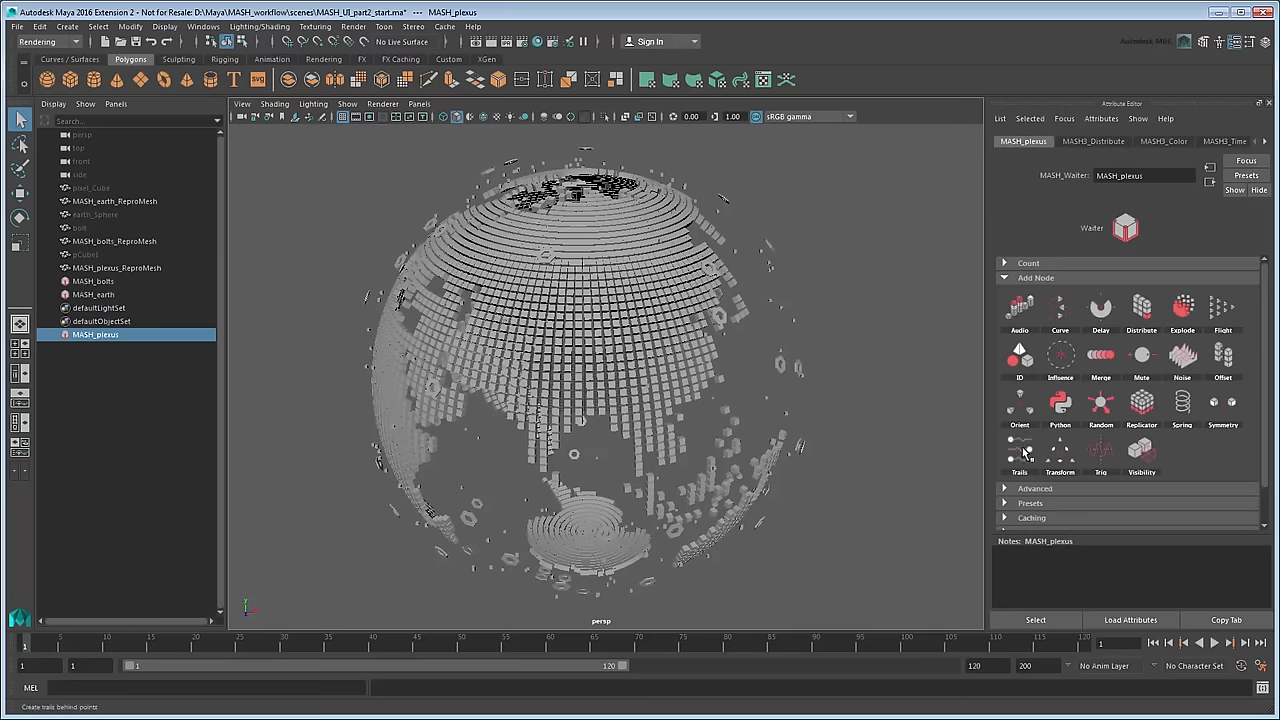
left_click(1019, 455)
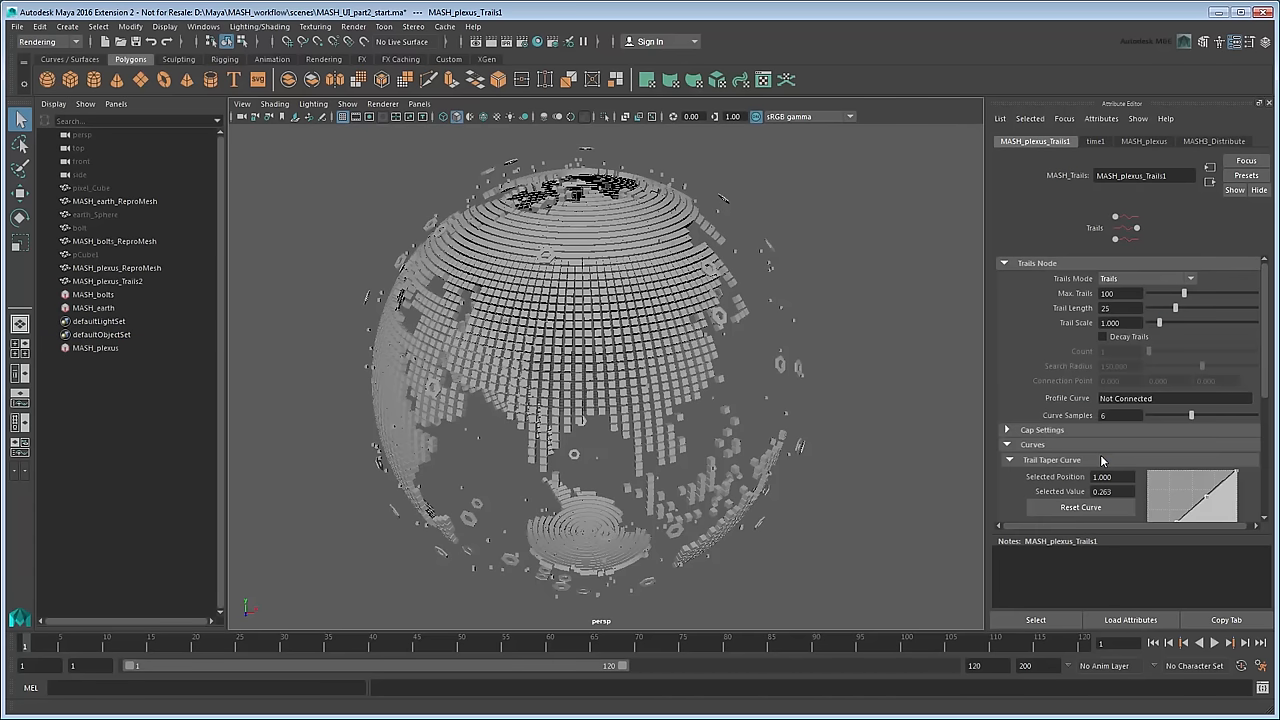
left_click(1147, 278)
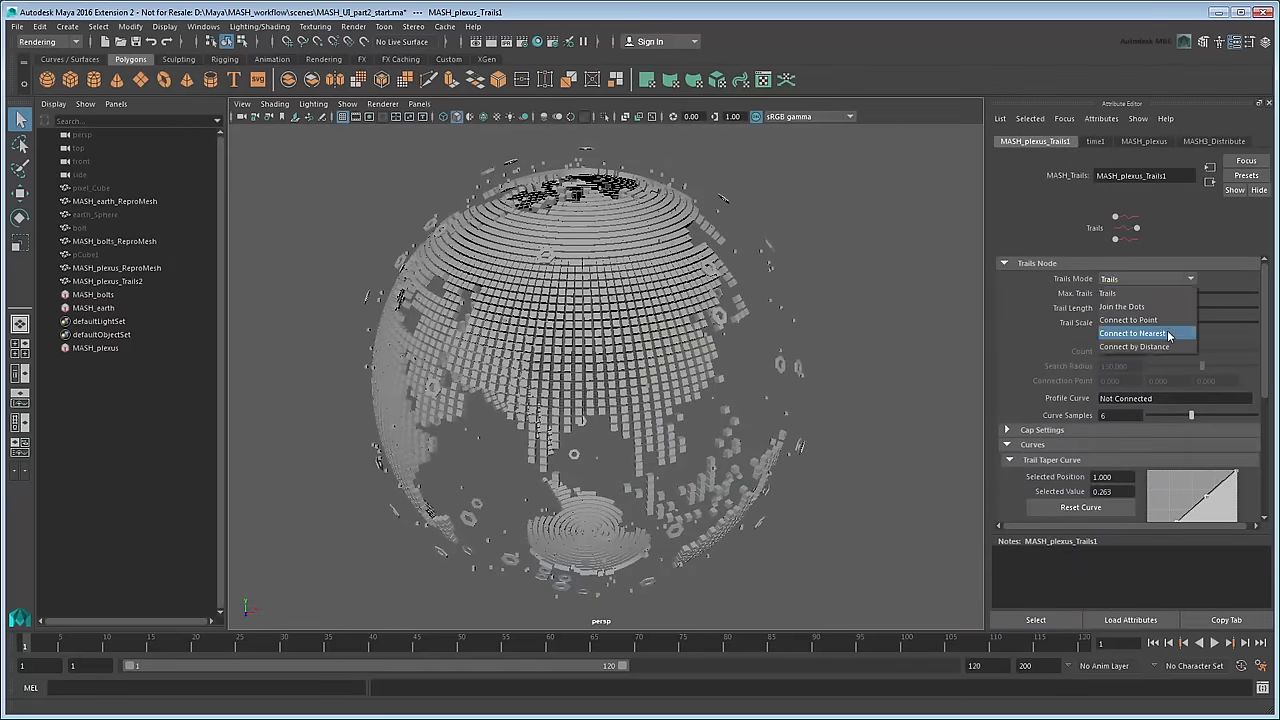
left_click(1144, 333)
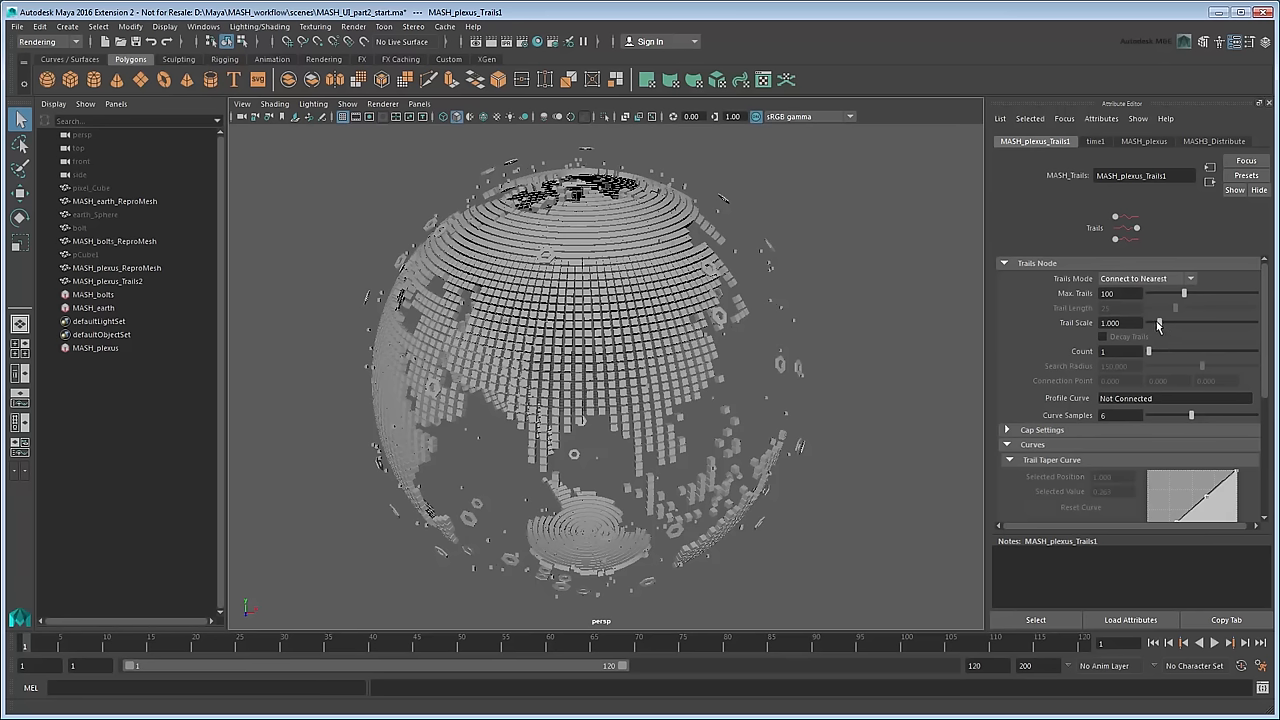
left_click_drag(1158, 322, 1265, 322)
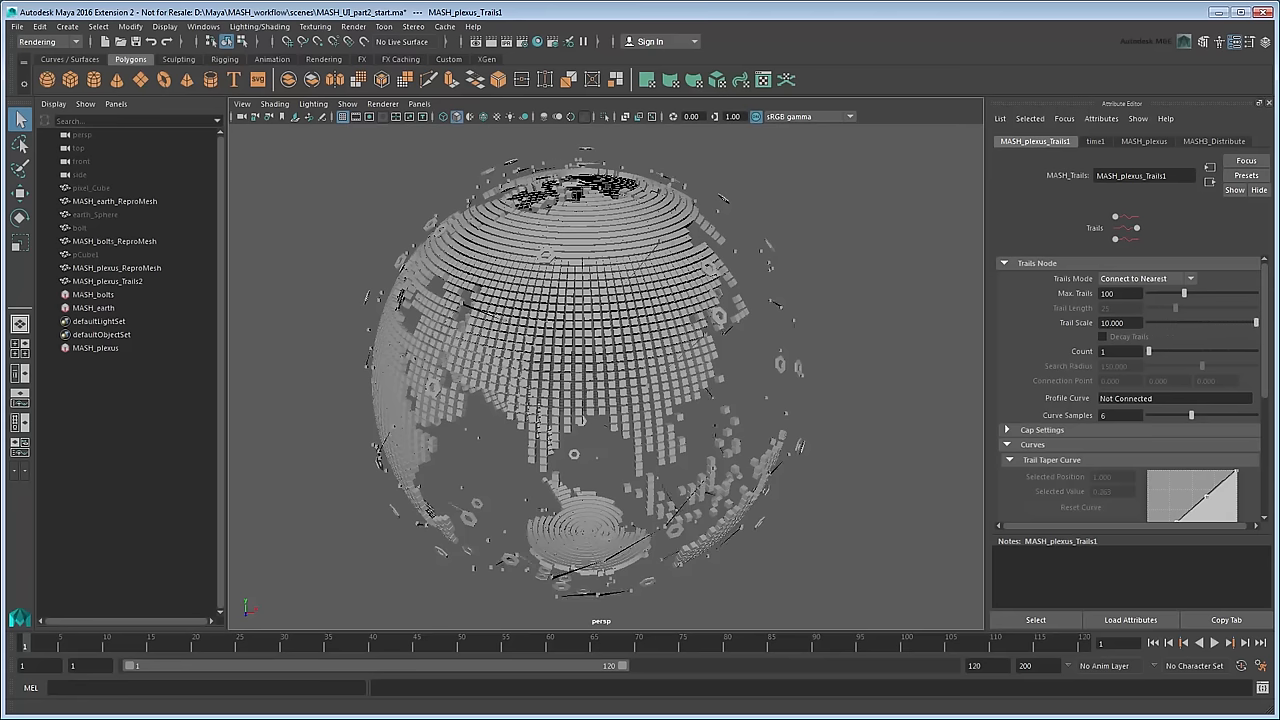
mouse_move(906, 494)
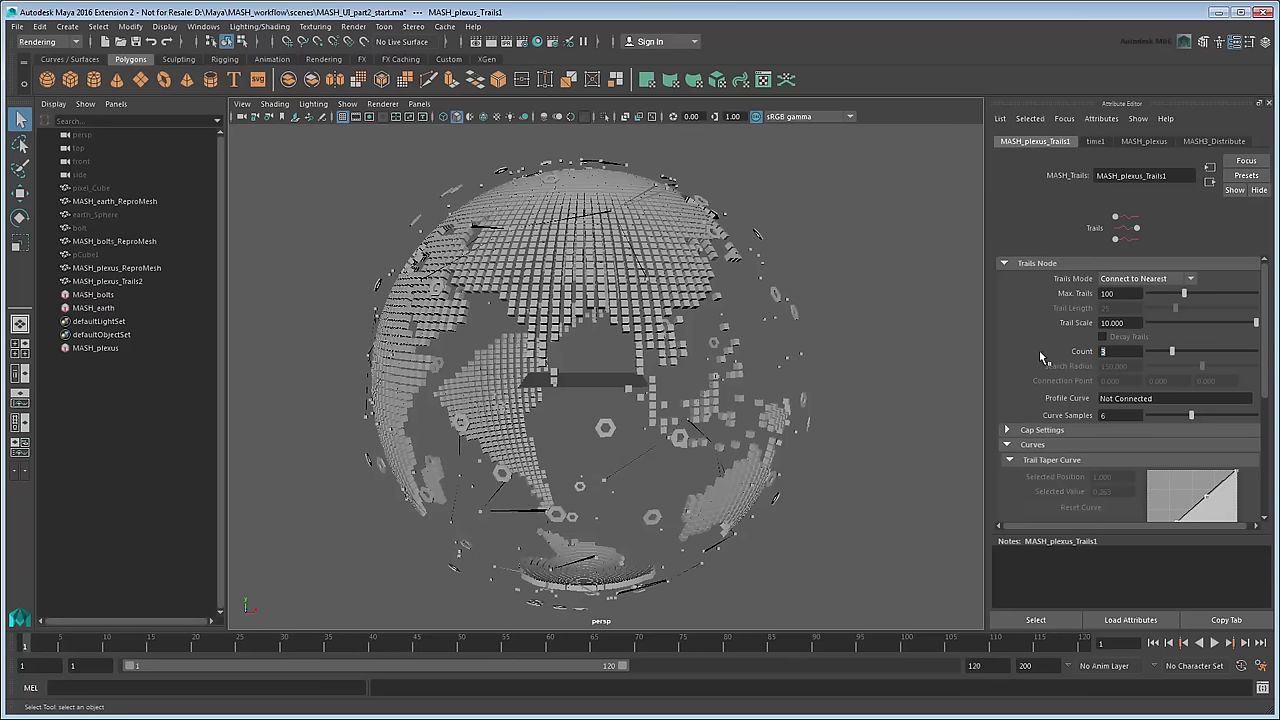
left_click(1120, 293)
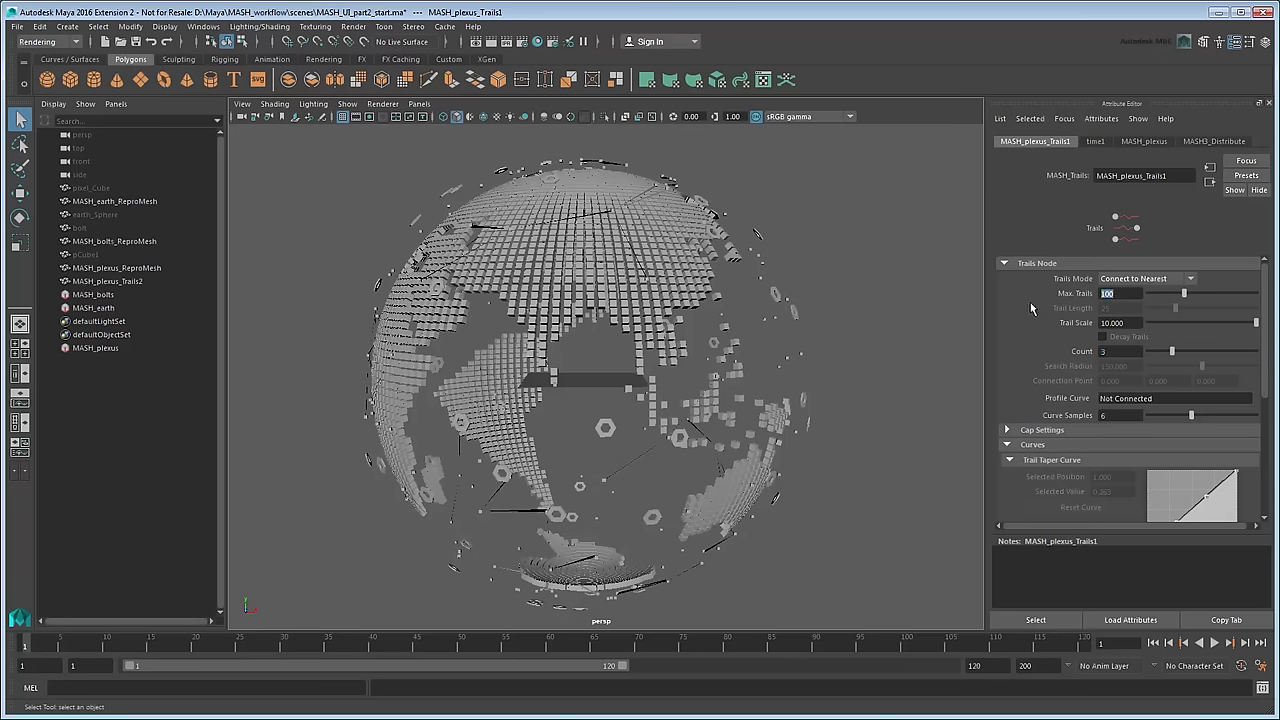
type("500")
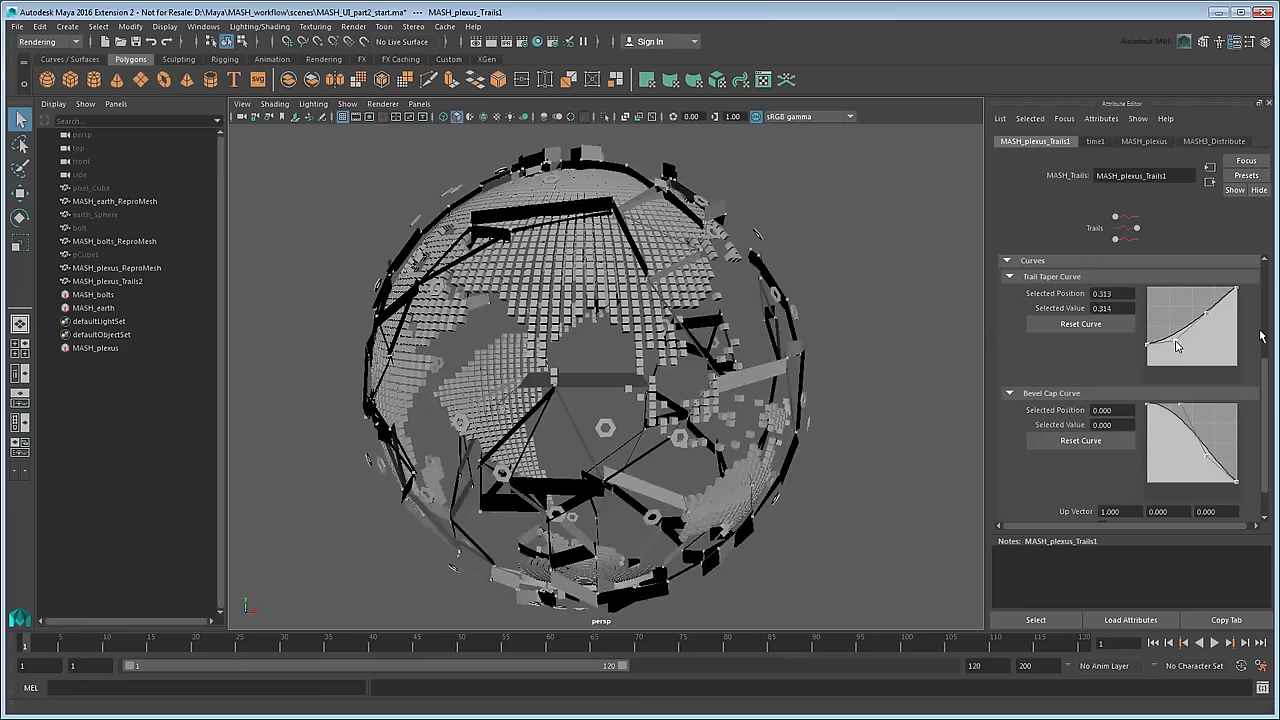
- Reshape the trail taper curve, thin trail scale to about 3.2 and toggle viewport anti-aliasing
left_click_drag(1178, 345, 1240, 355)
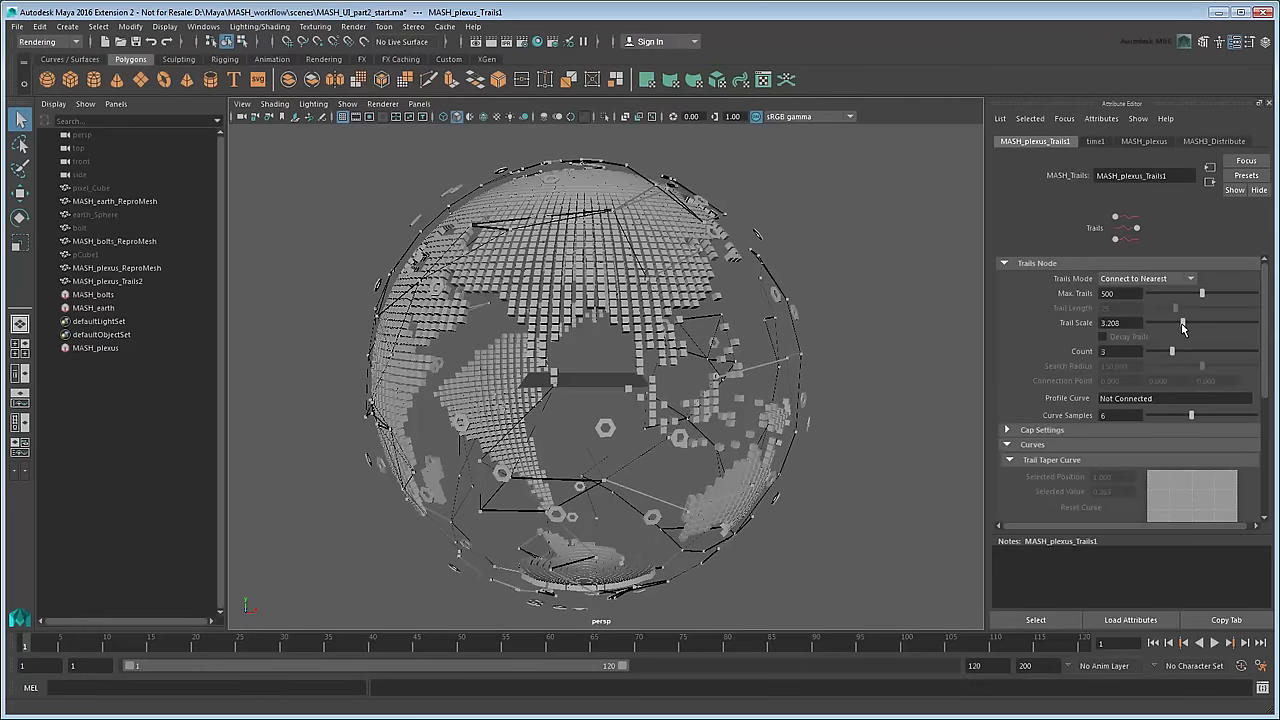
left_click(570, 116)
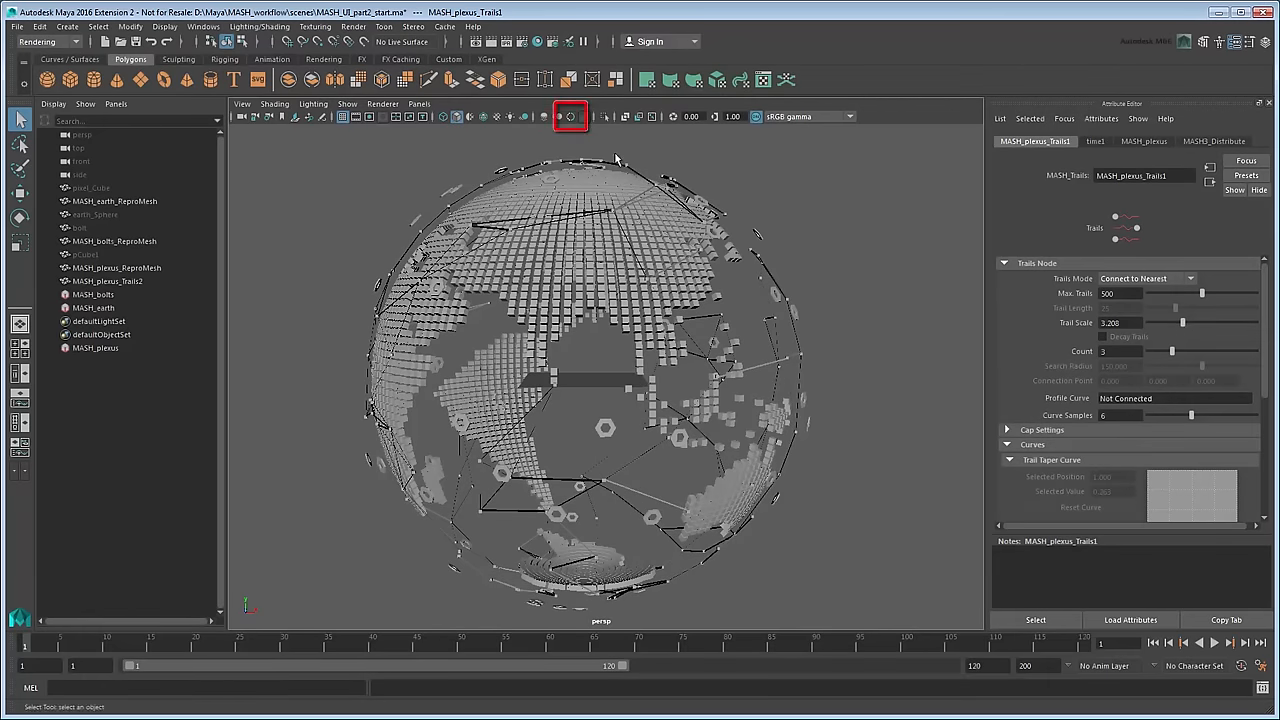
left_click(570, 116)
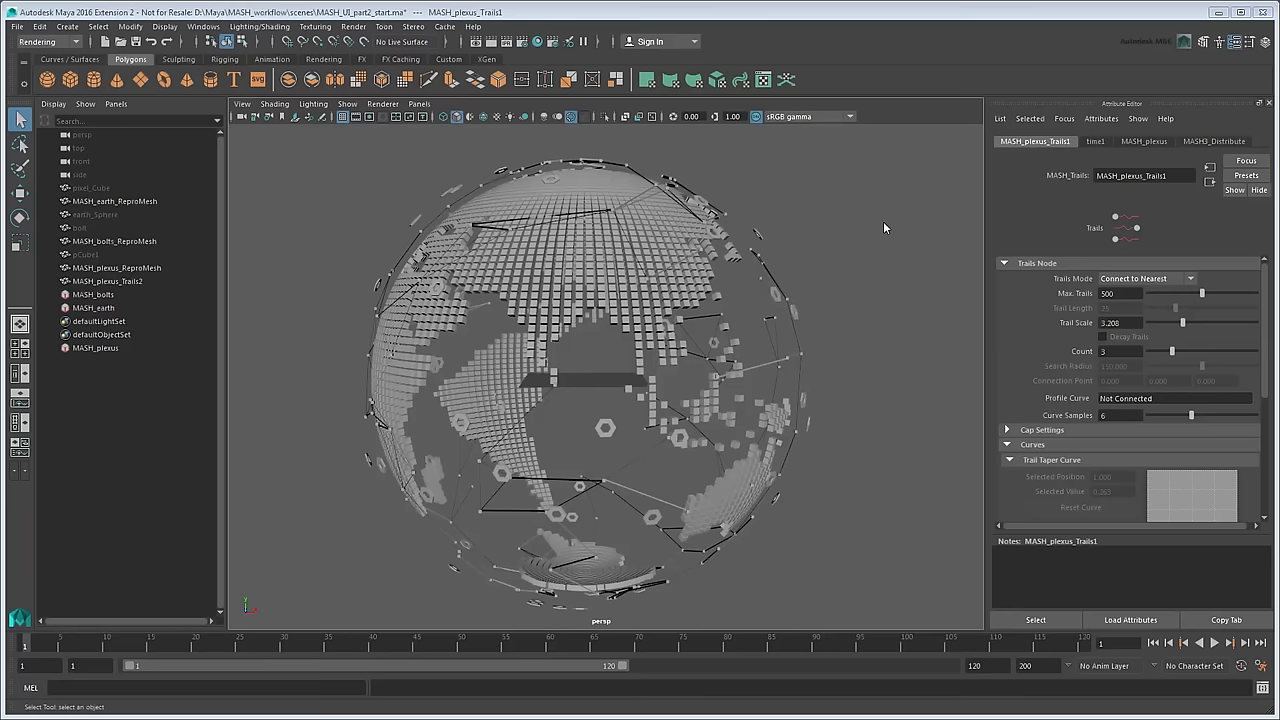
mouse_move(155, 189)
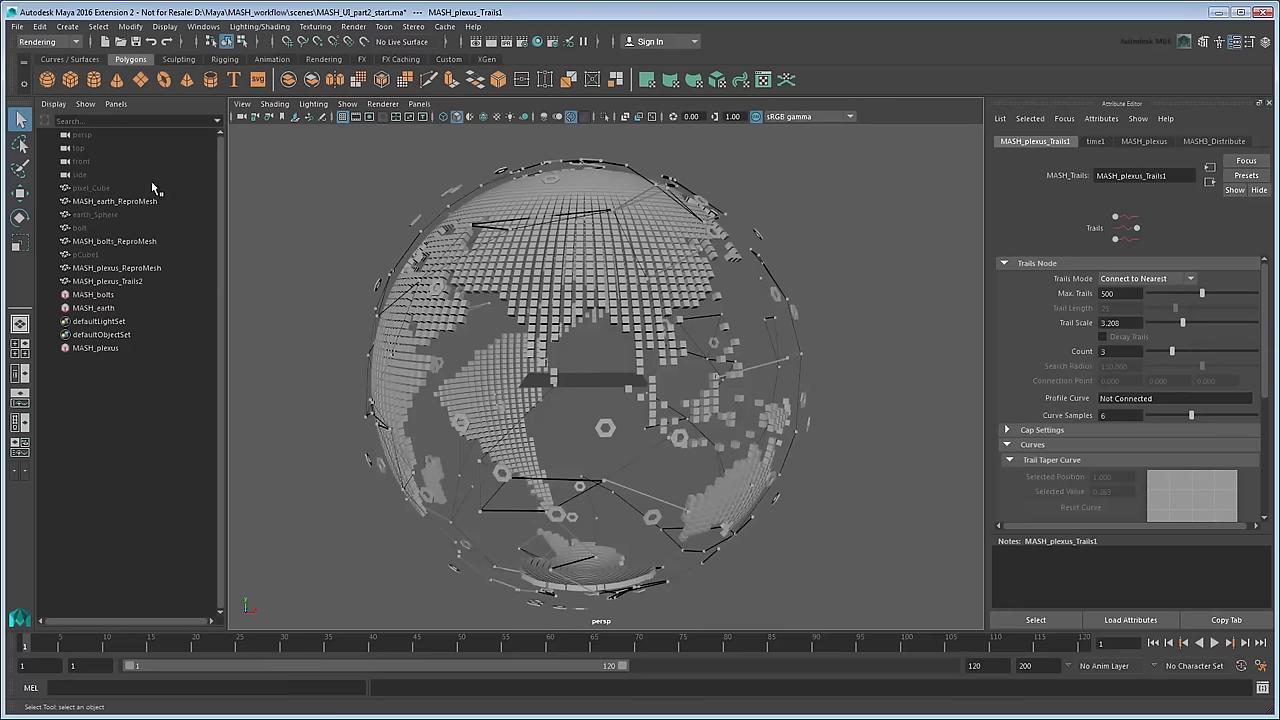
- Build a MASH network from pixel_Cube and rename it MASH_ring
left_click(89, 188)
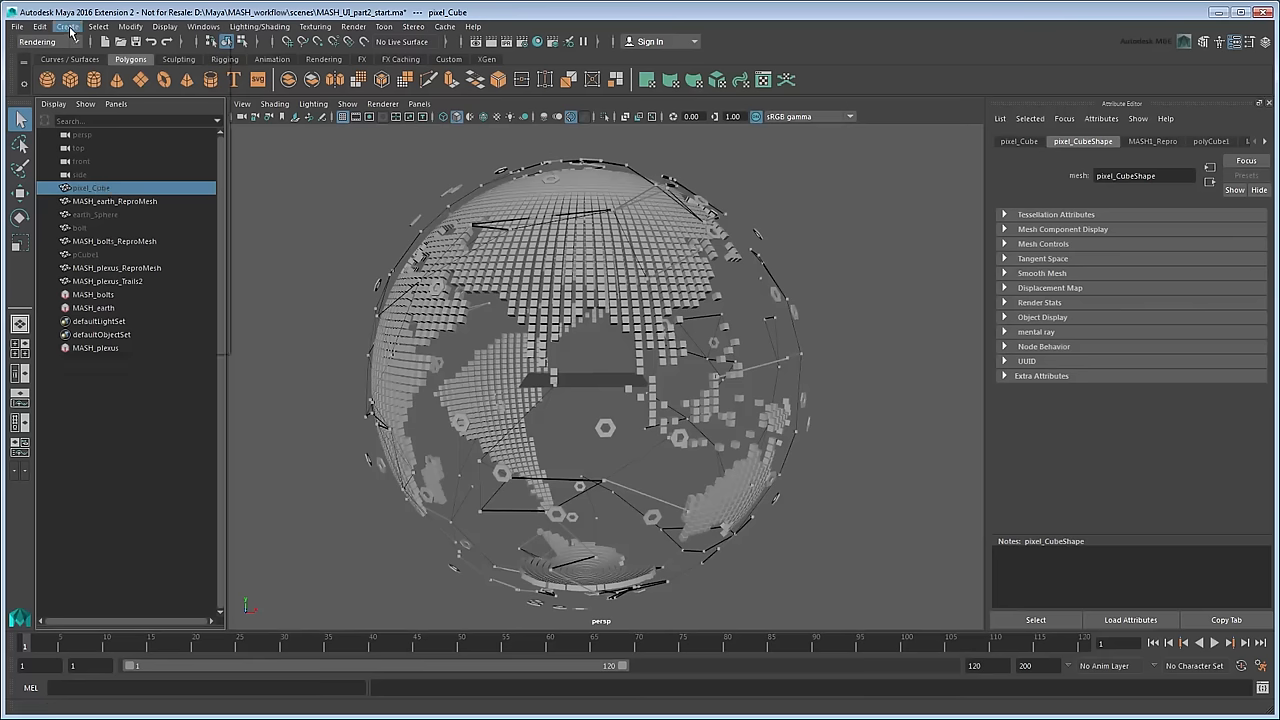
left_click(67, 26)
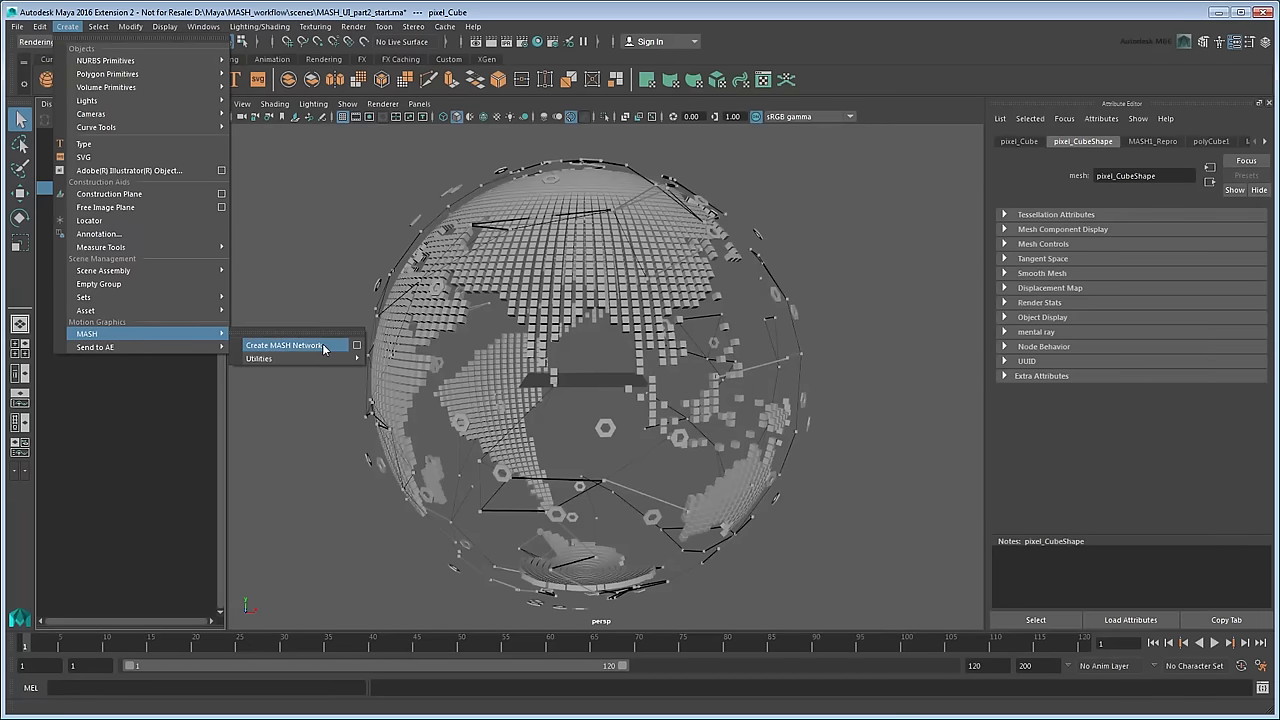
left_click(290, 344)
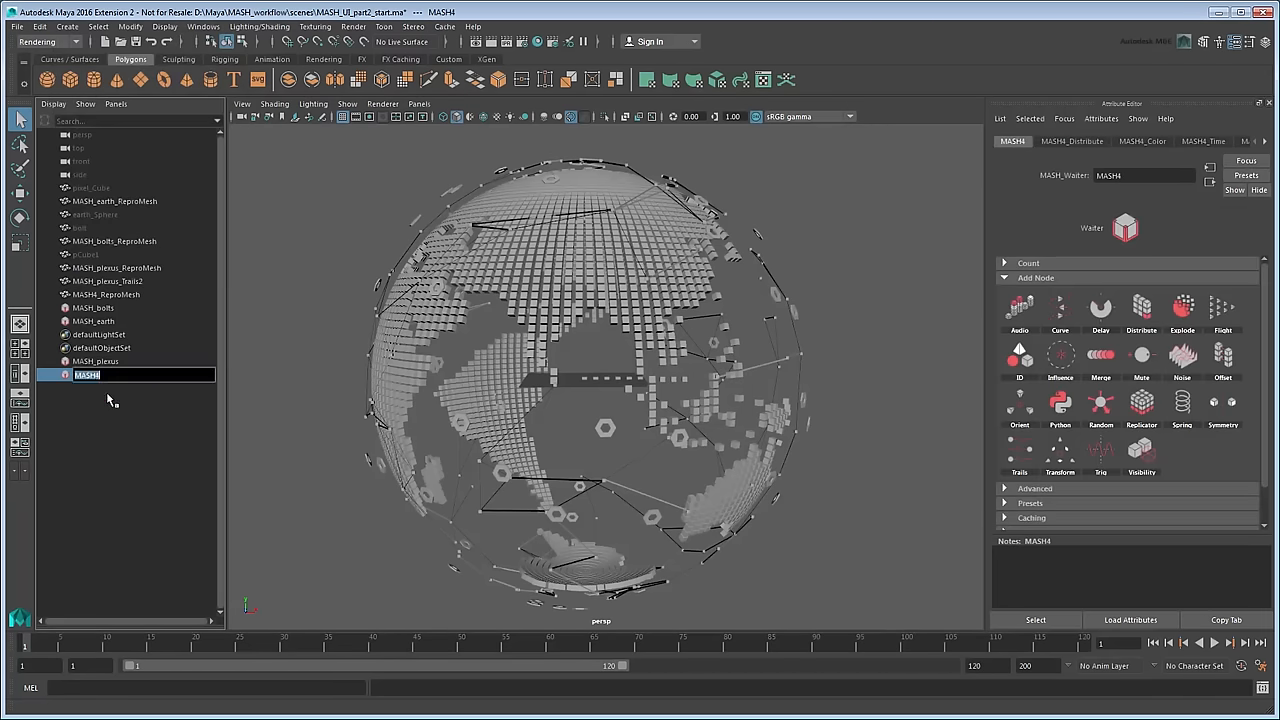
type("MASH_ring")
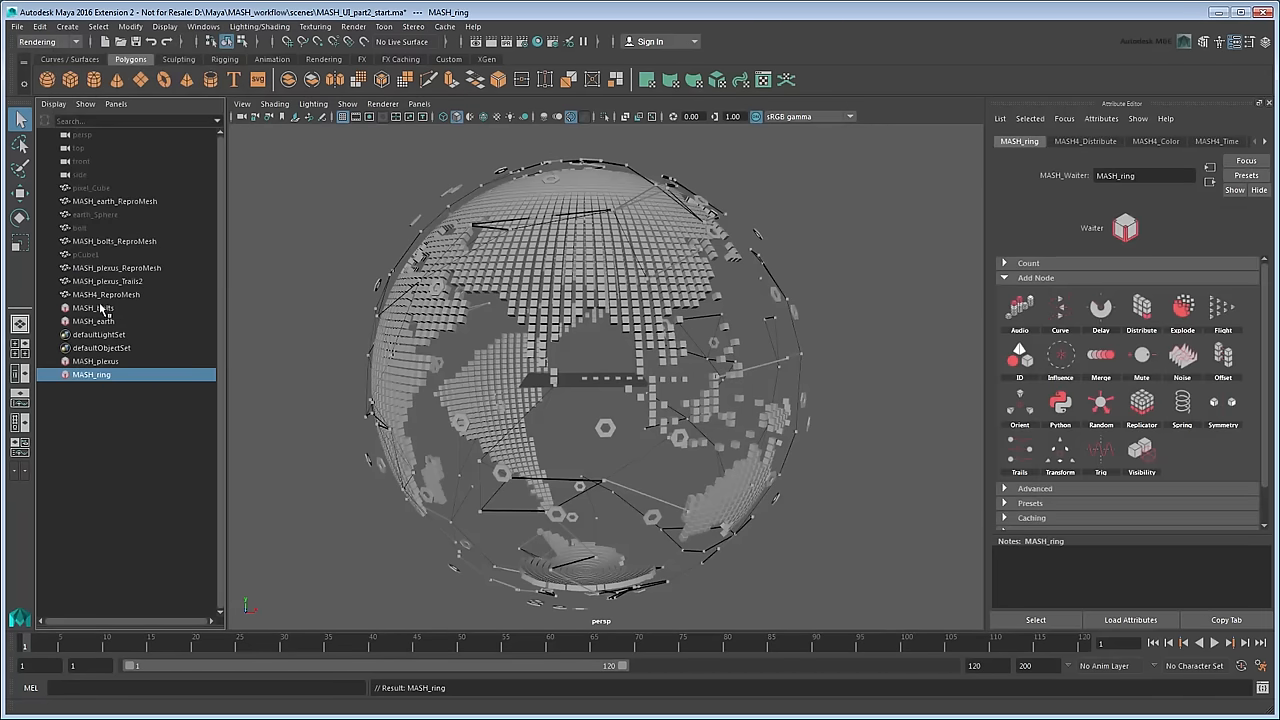
left_click(115, 294)
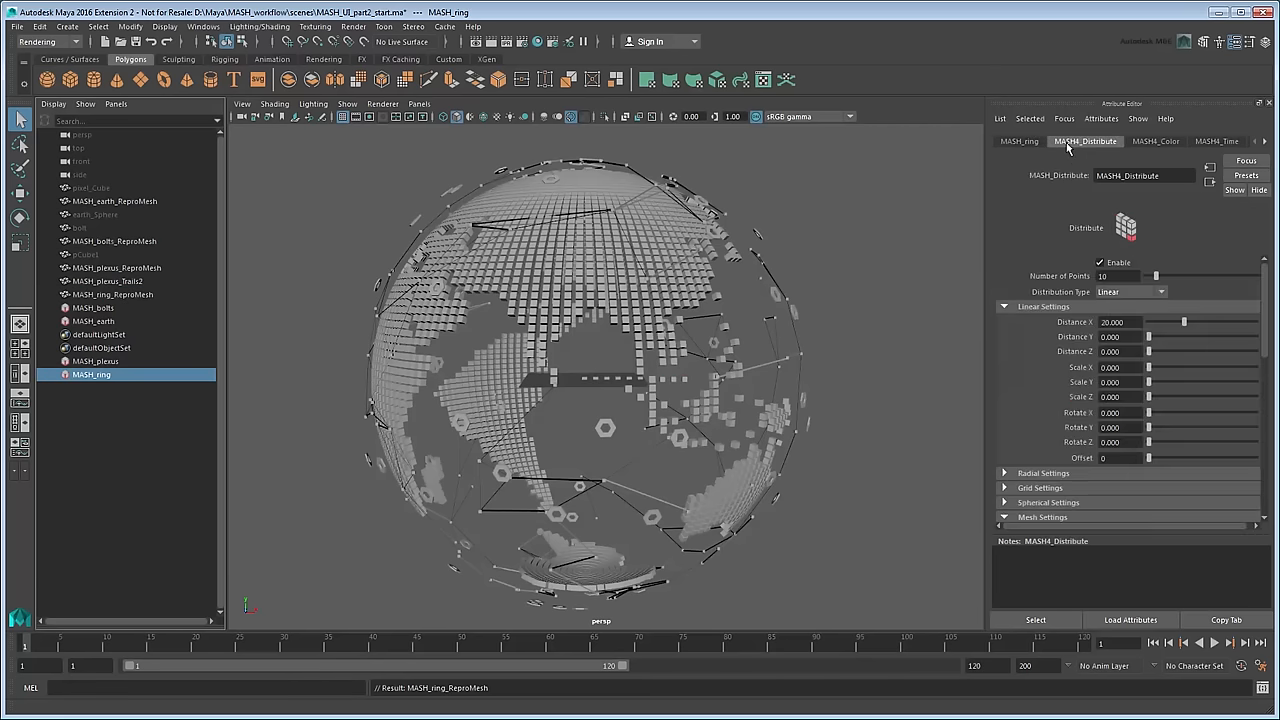
mouse_move(1150, 291)
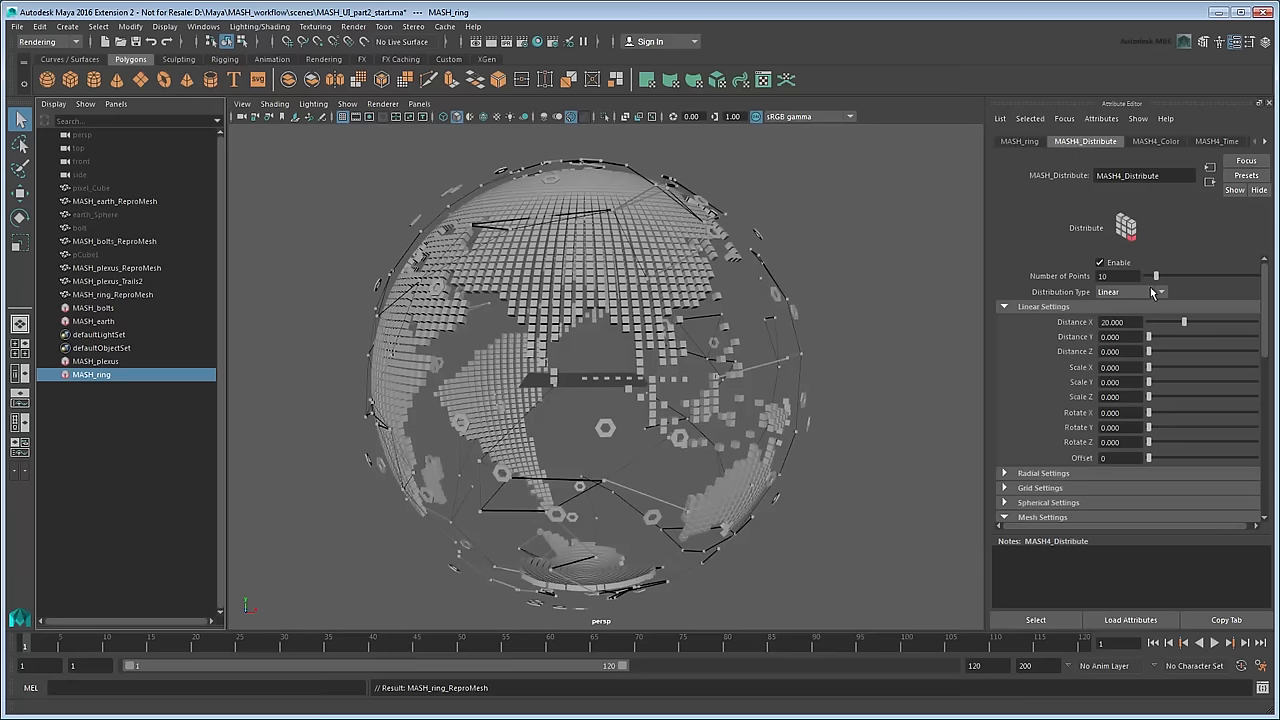
- Set MASH_ring's Distribute node to Radial, radius 55, on the ZX axis
left_click(1130, 291)
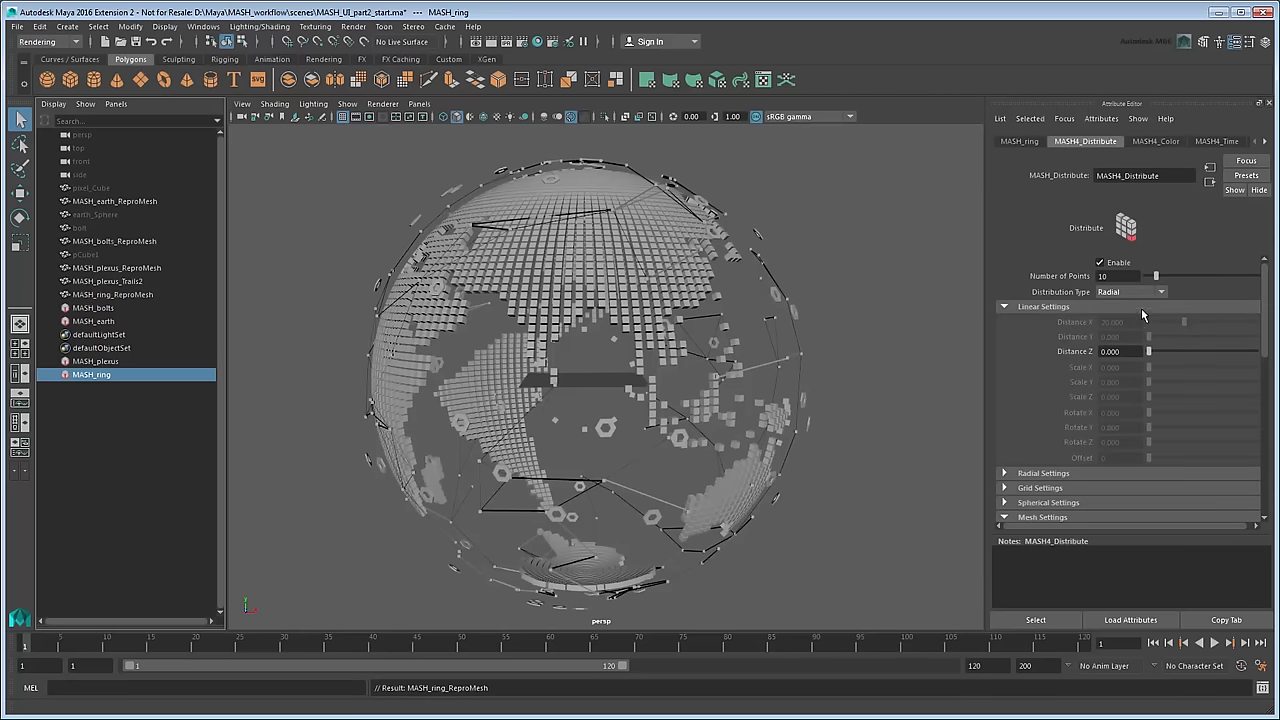
type("25")
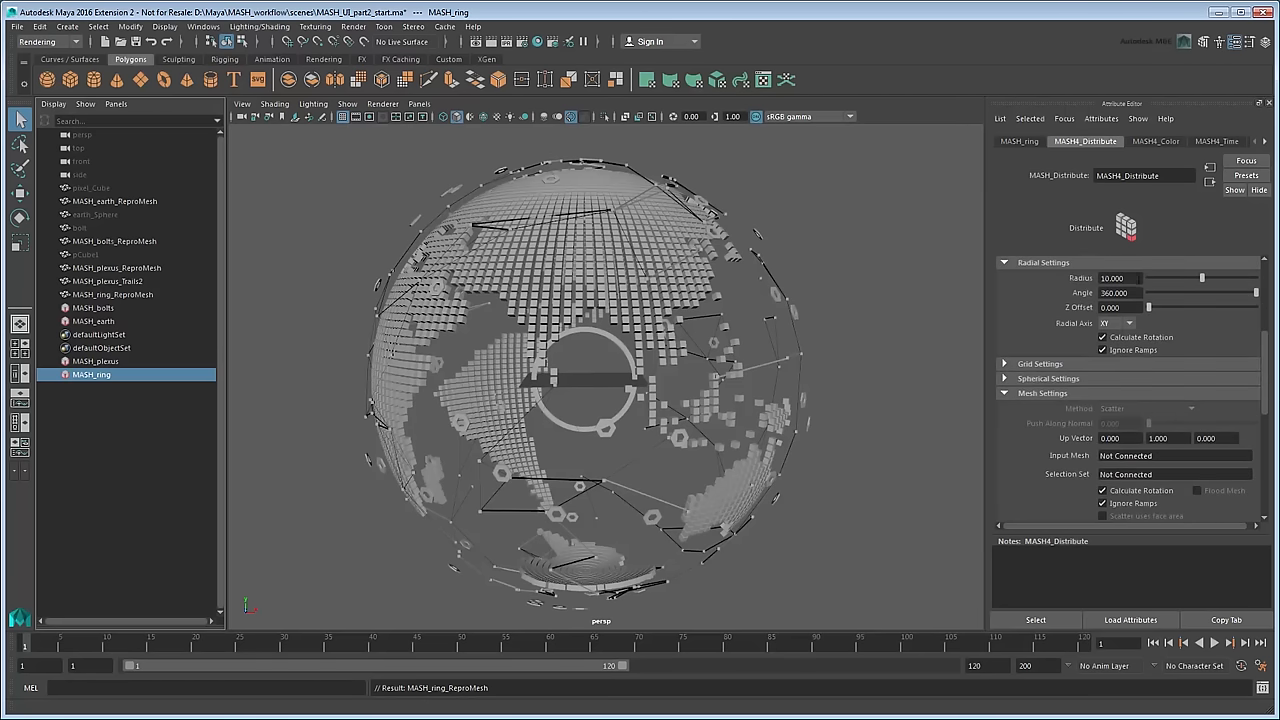
type("55")
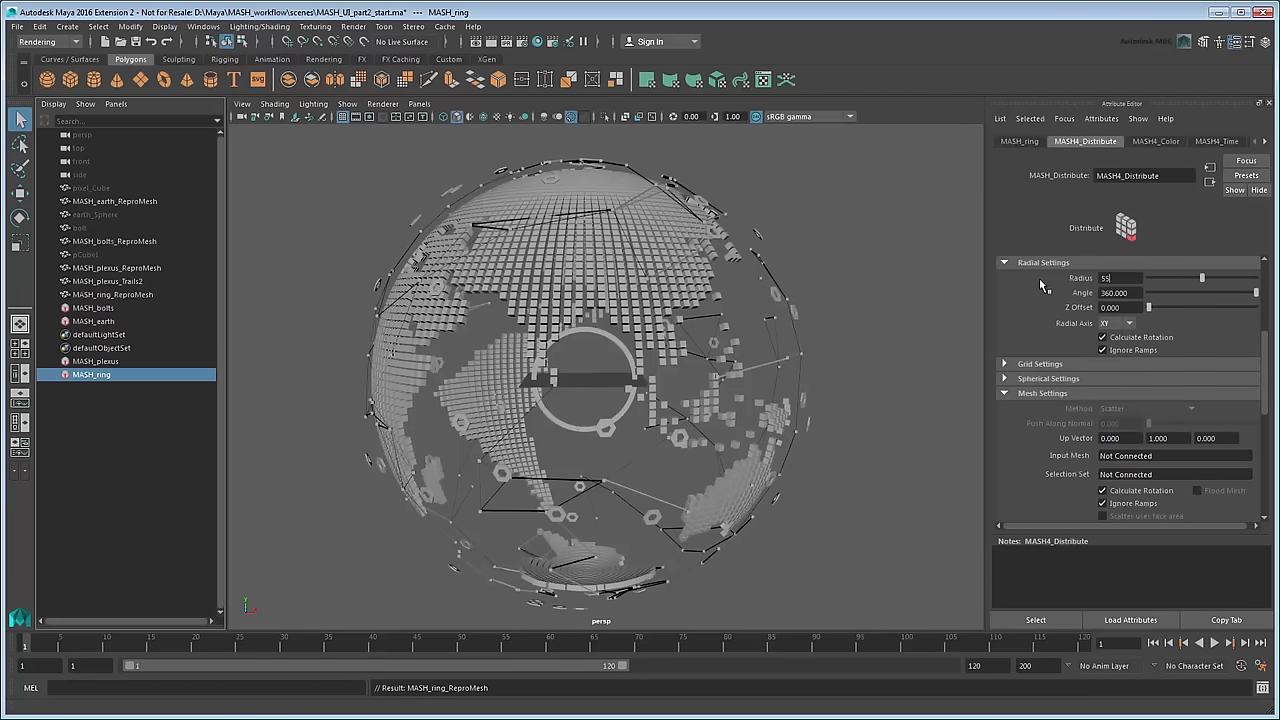
left_click(1115, 323)
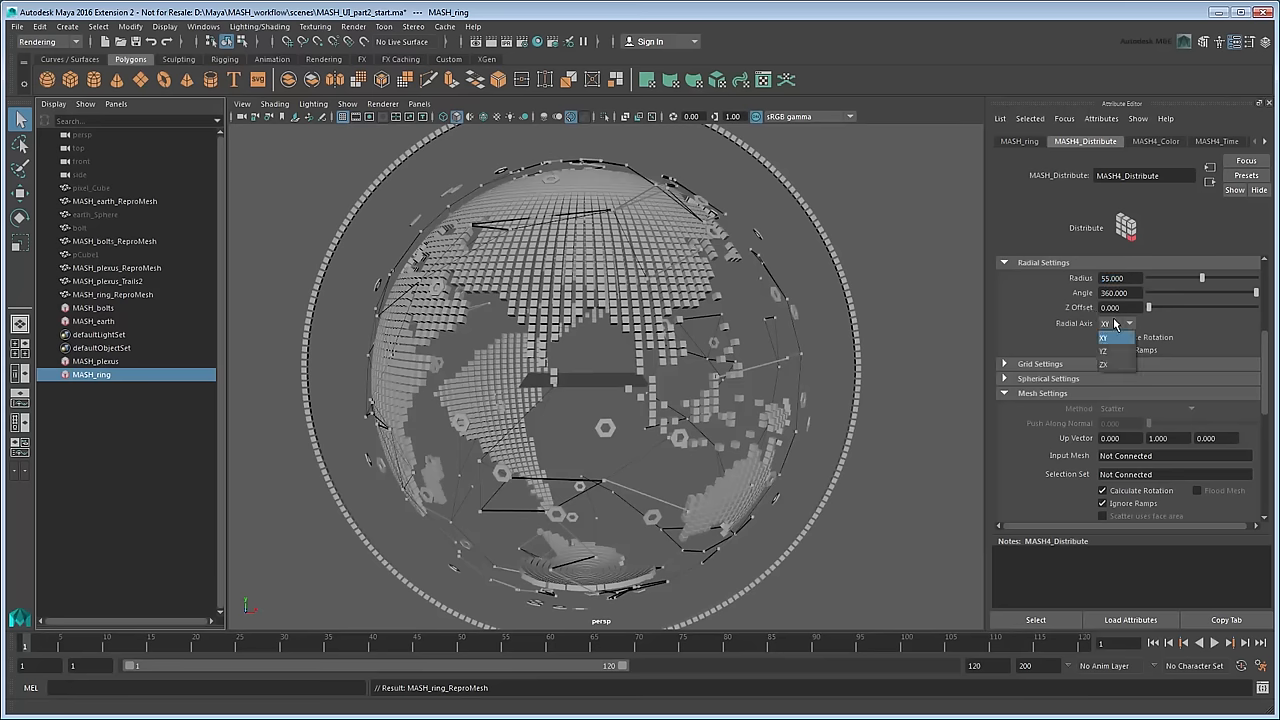
left_click(1103, 364)
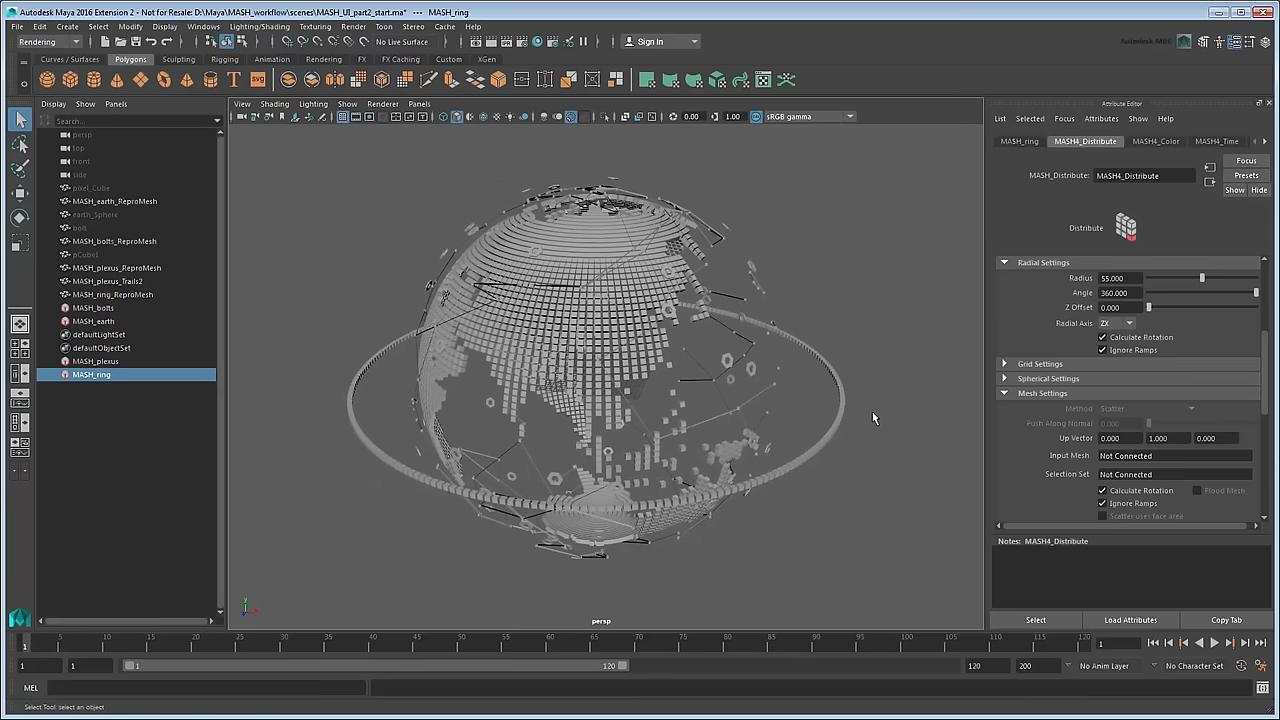
- Add a Replicator to MASH_ring with 6 replicants and Scale Replicants X 0.13
left_click(1018, 141)
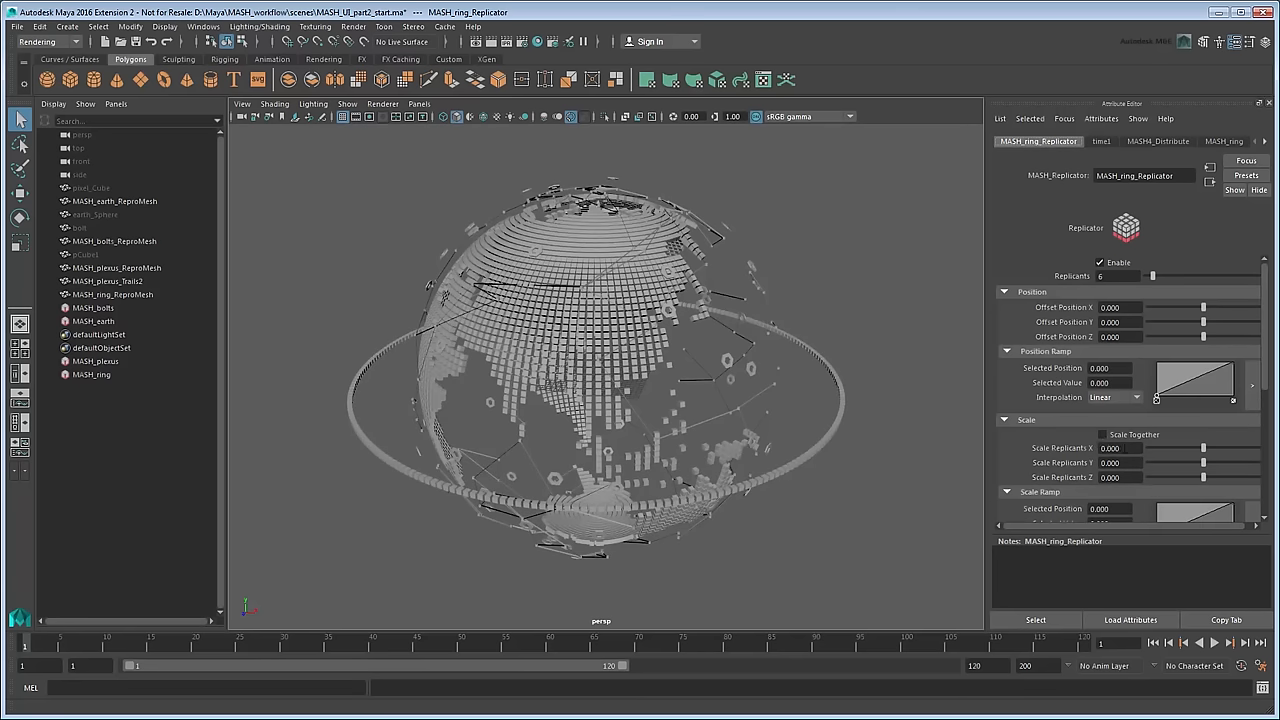
type("0.13")
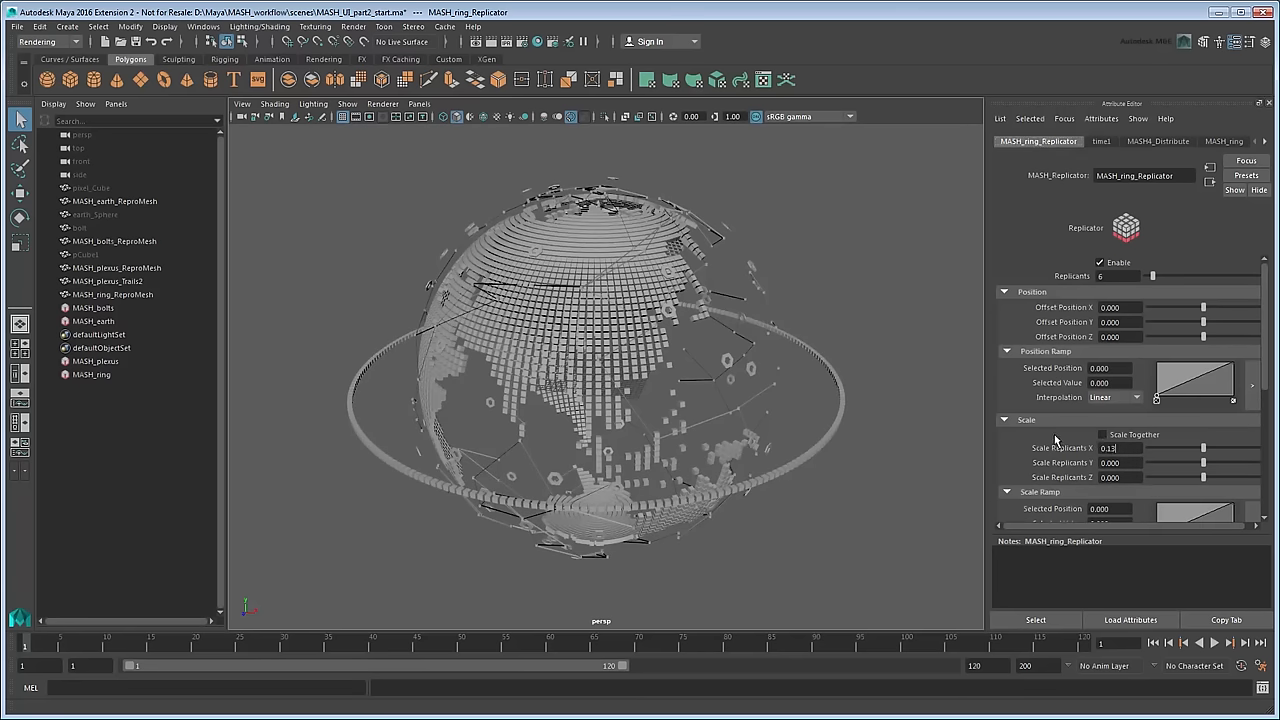
type("0.130")
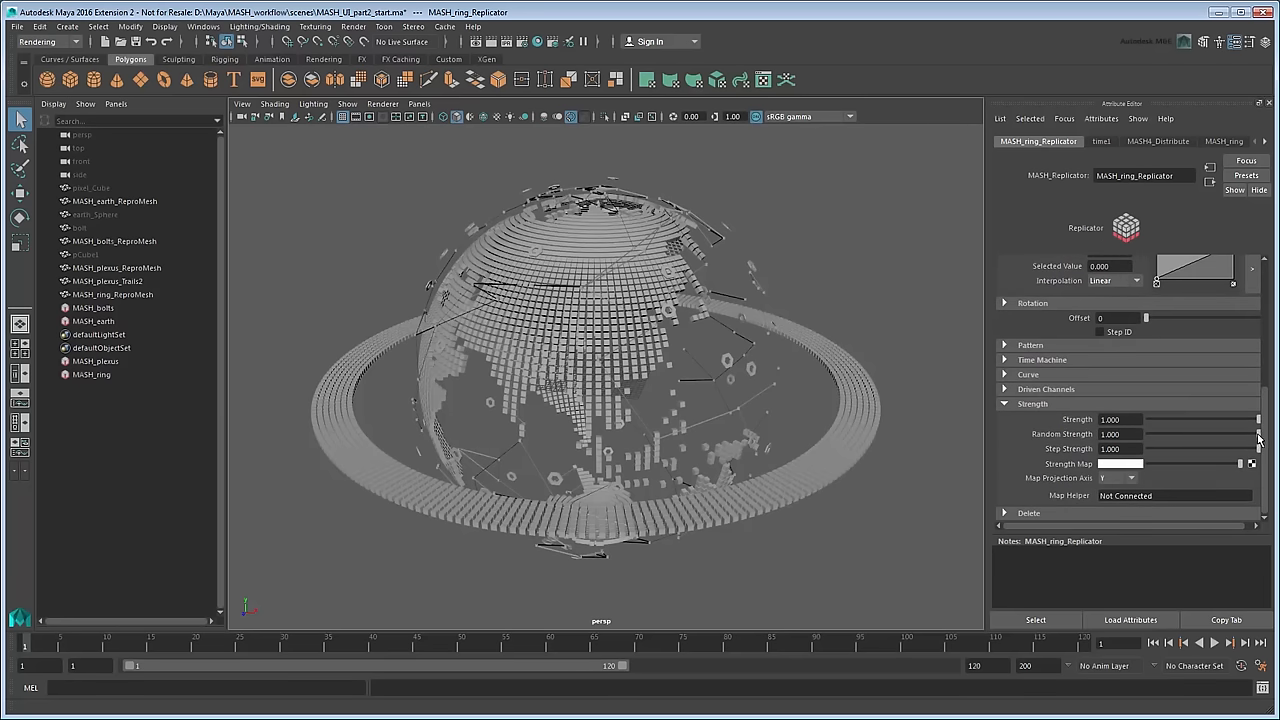
- Lower Replicator random strength to about 0.7 and add a Transform rotating the ring 25 degrees in X
left_click_drag(1235, 433, 1223, 433)
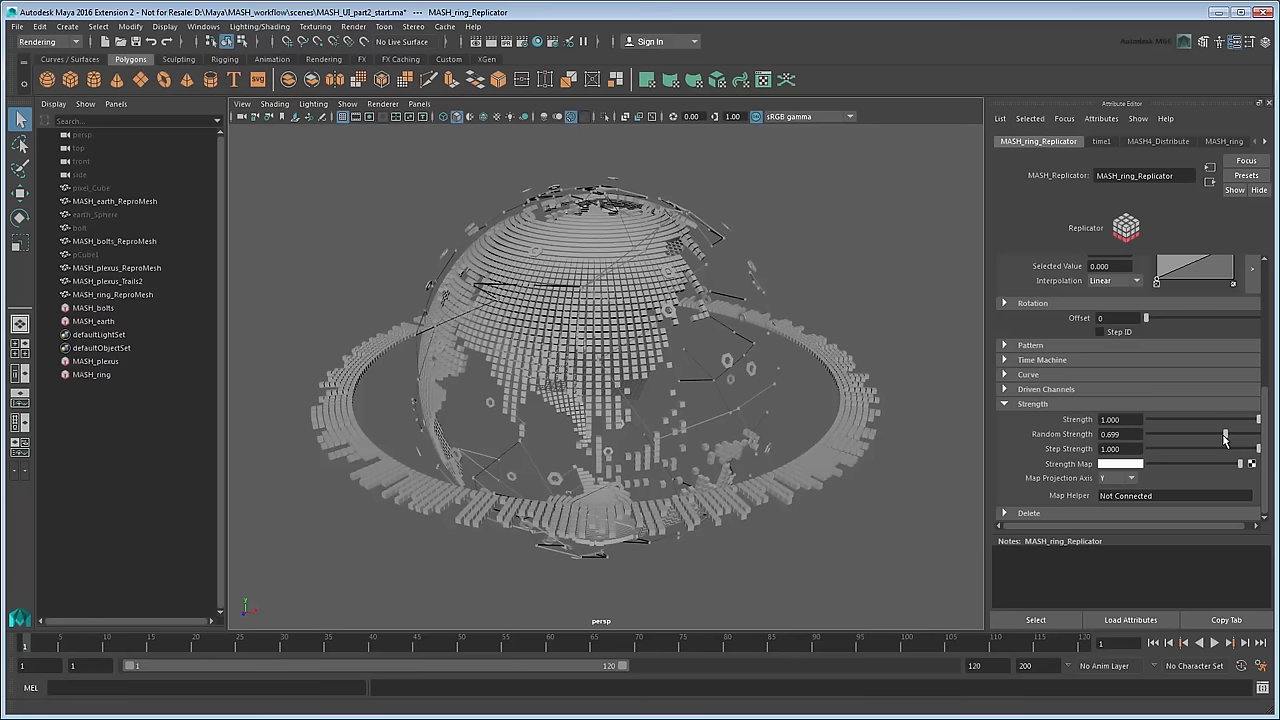
left_click(1222, 141)
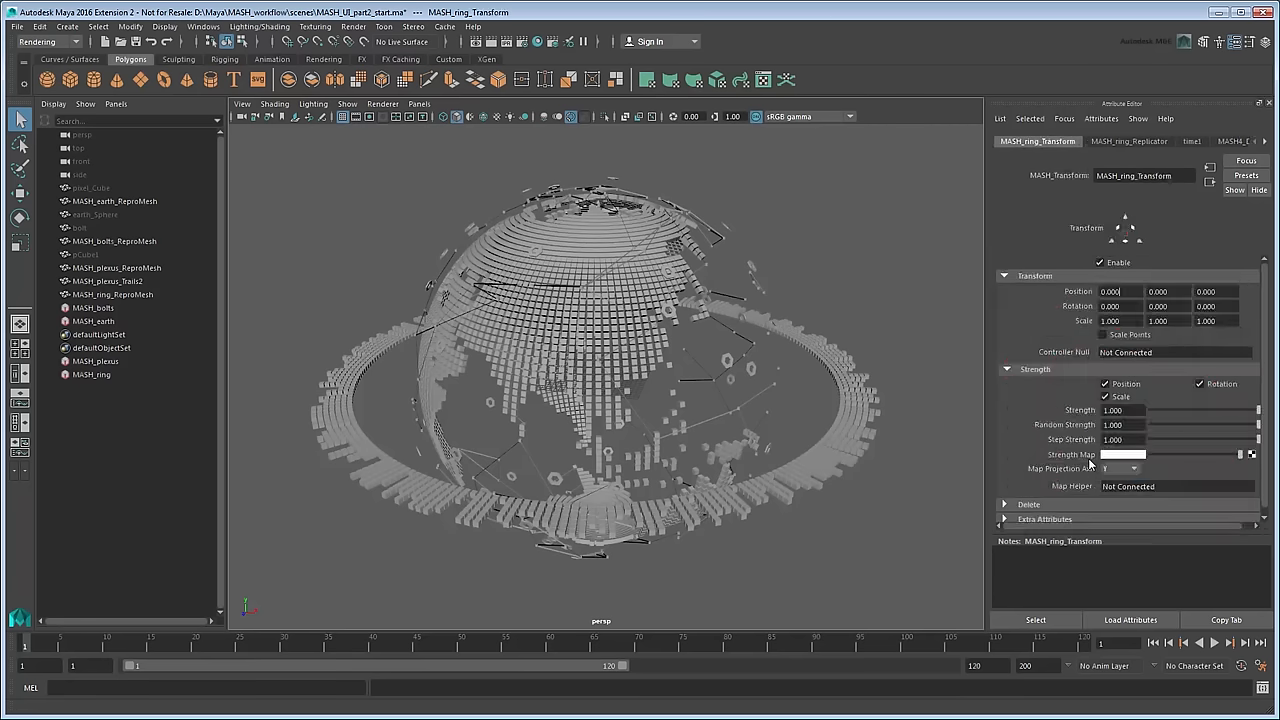
left_click(1112, 306)
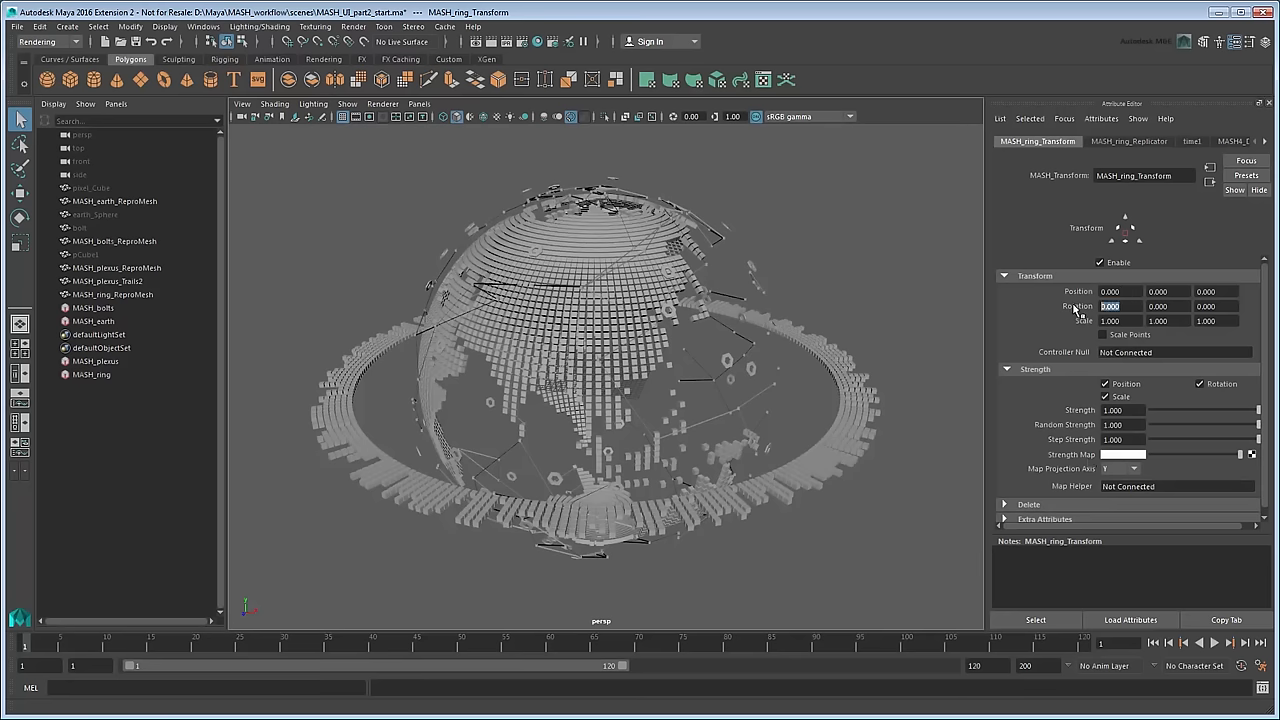
type("25")
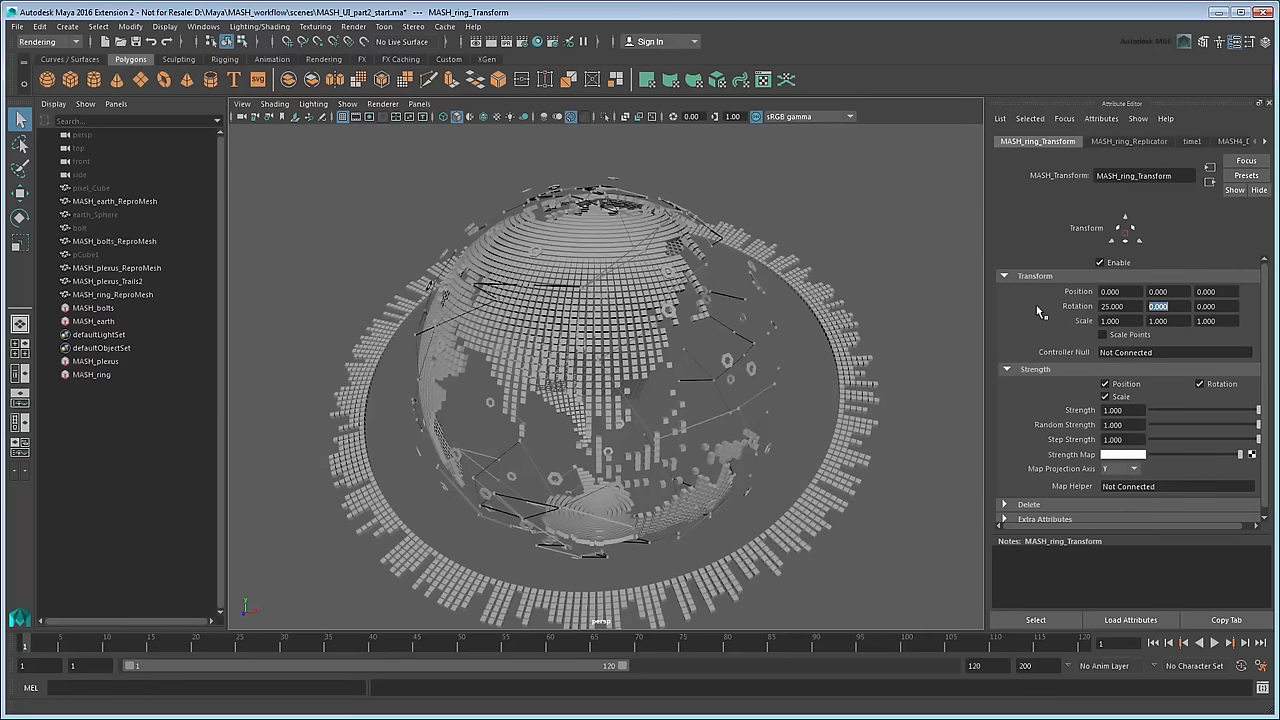